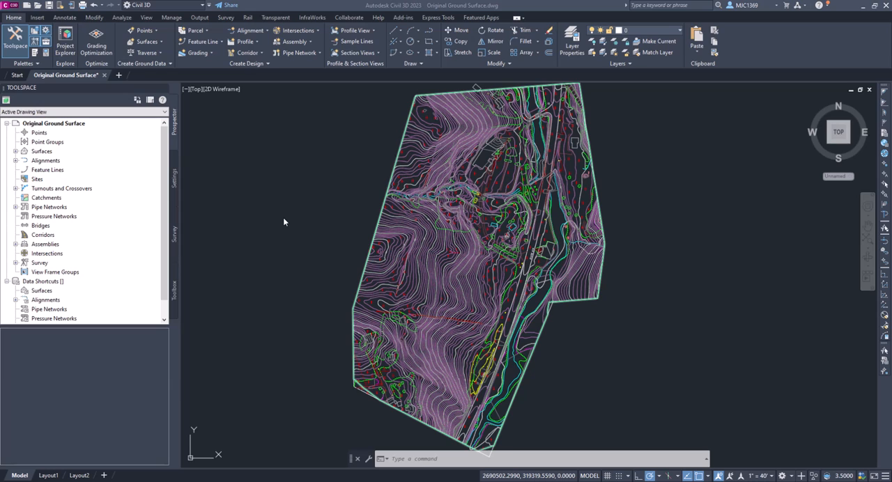
pyautogui.moveTo(44, 26)
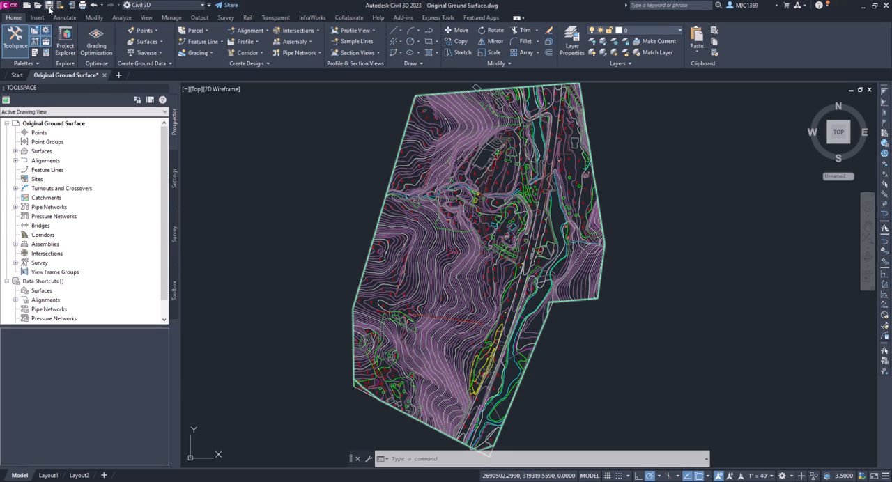
pyautogui.moveTo(289, 244)
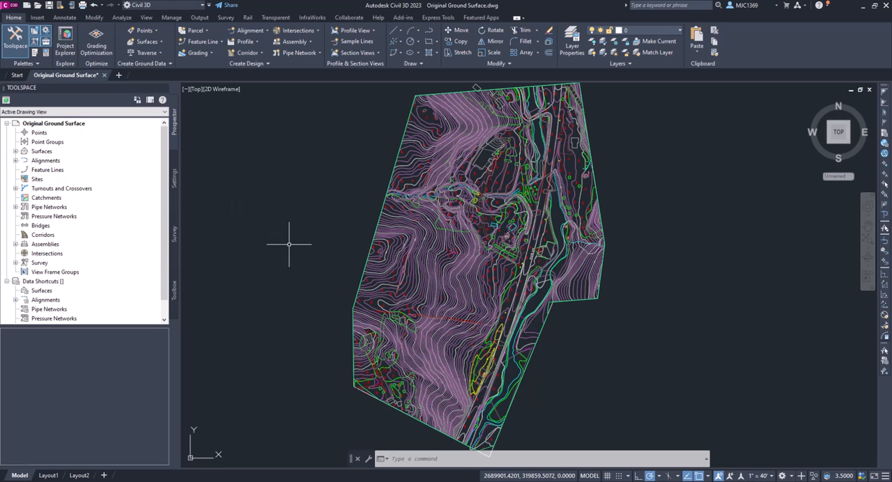
pyautogui.moveTo(199, 129)
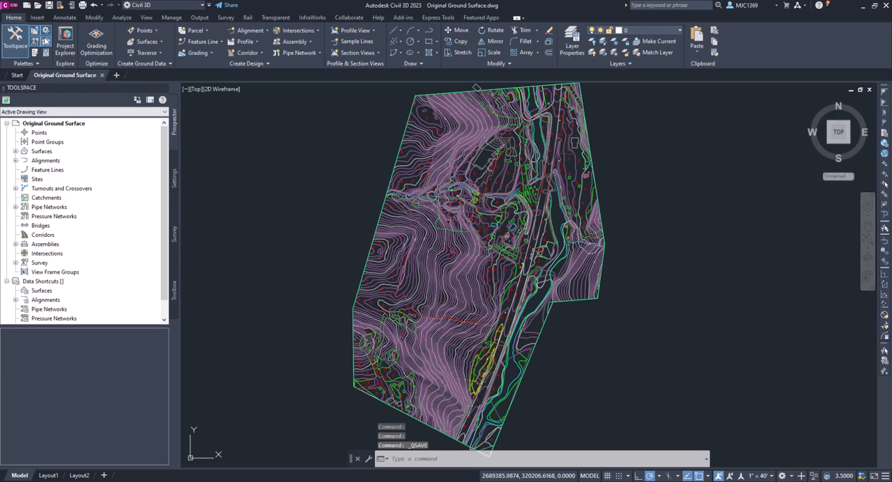
# Open the Save Drawing As dialog for the Original Ground Surface drawing
pyautogui.click(7, 6)
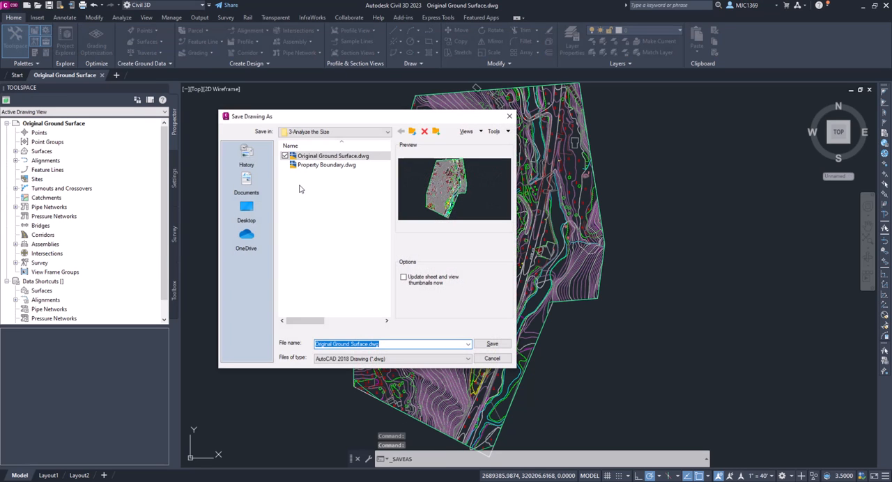
pyautogui.moveTo(329, 225)
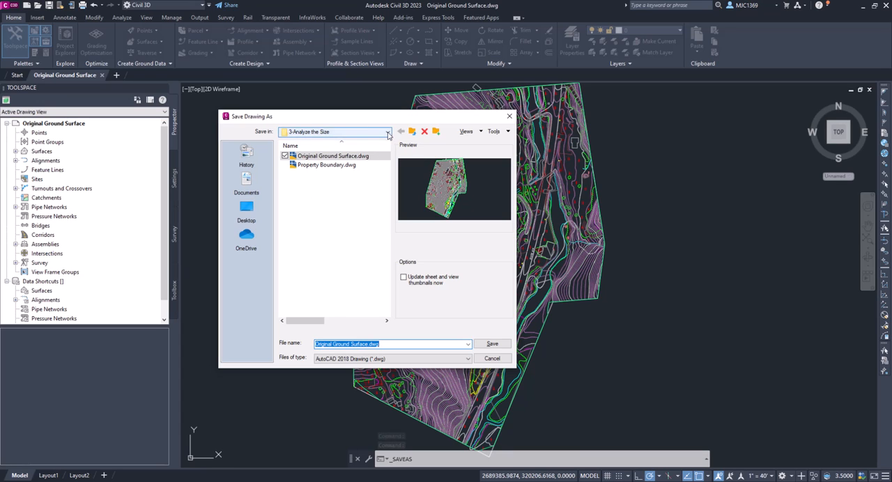
# Save the drawing into the Site Design C3D\2-Existing Site Conditions folder
pyautogui.click(388, 132)
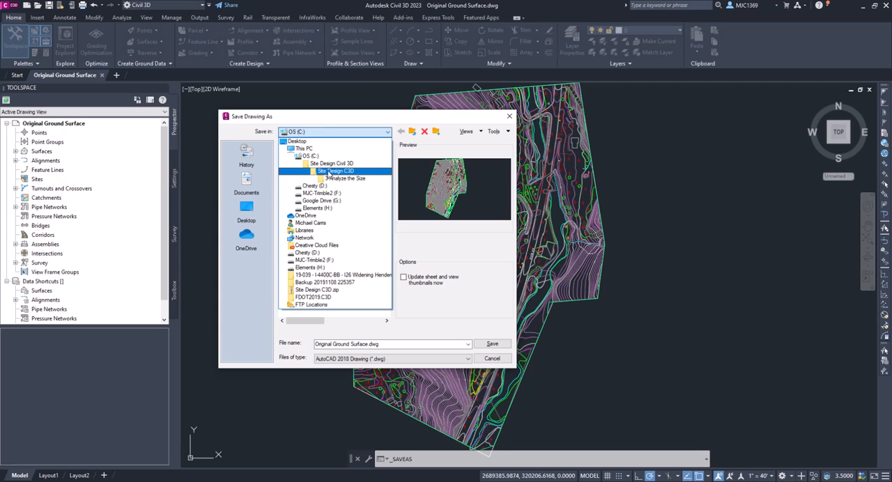
pyautogui.doubleClick(336, 171)
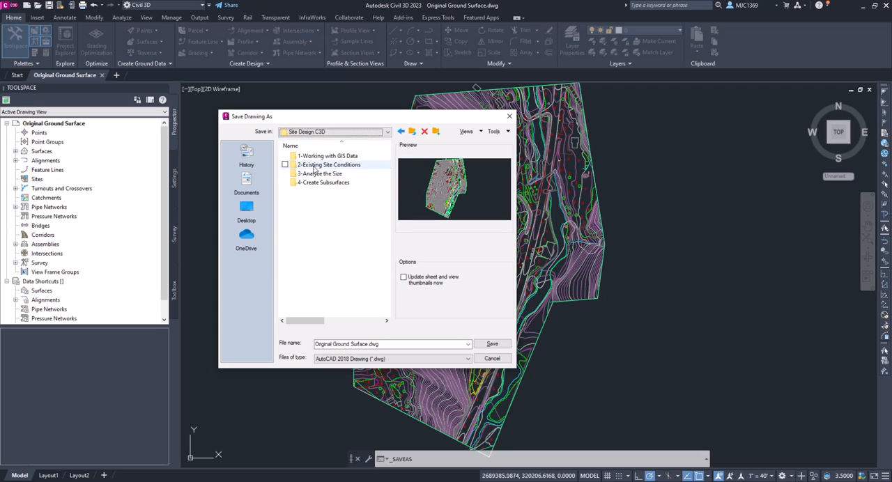
pyautogui.doubleClick(329, 165)
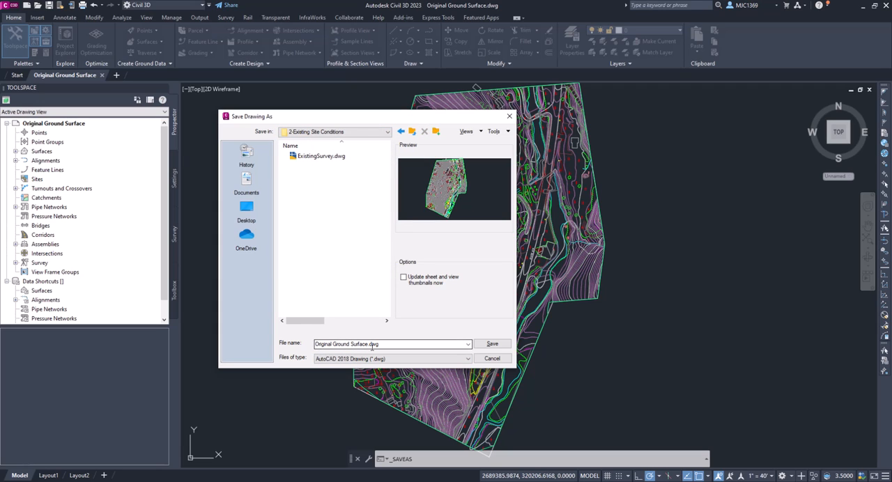
pyautogui.click(492, 343)
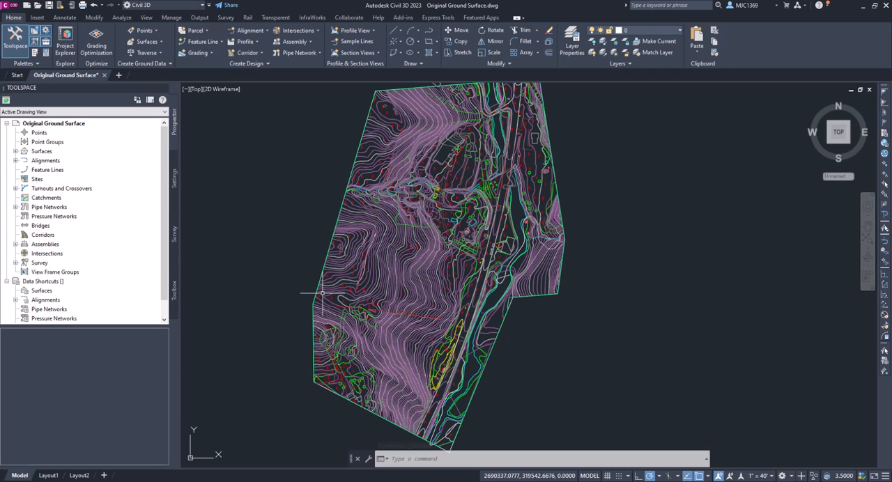
pyautogui.scroll(-3)
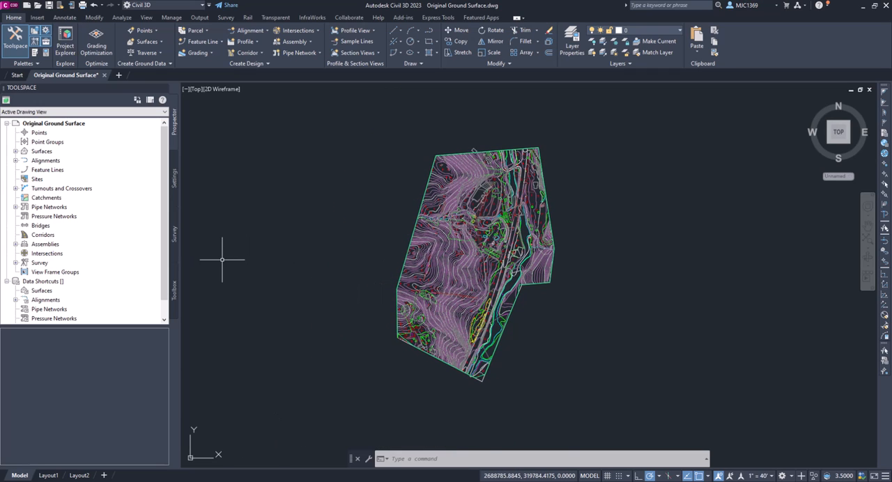
pyautogui.moveTo(136, 289)
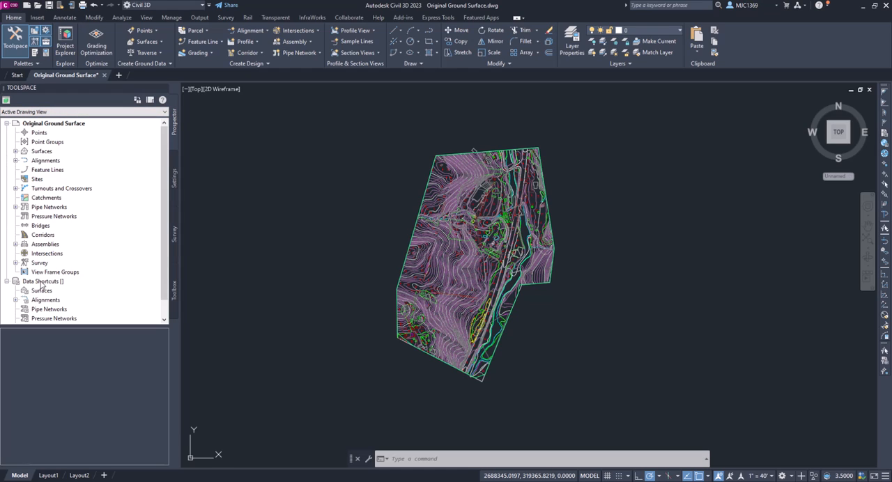
pyautogui.scroll(-3)
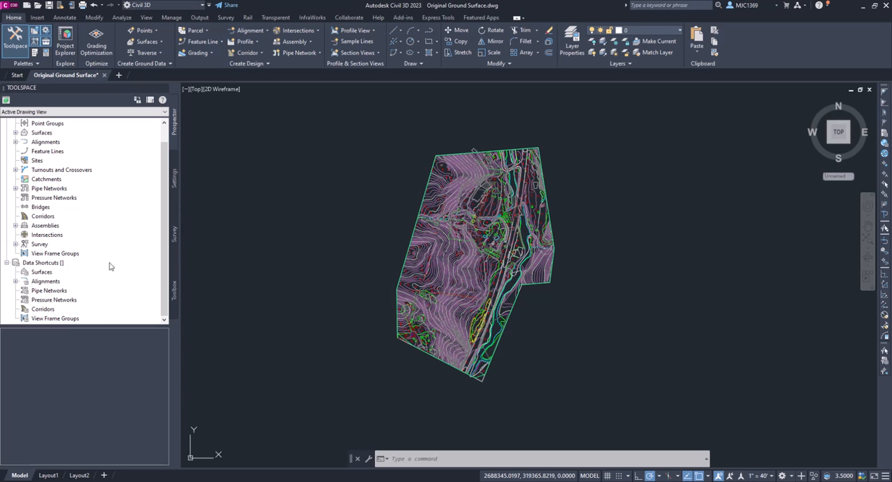
# Set the data shortcuts working folder to C:\Site Design Civil 3D\Site Design C3D
pyautogui.rightClick(43, 263)
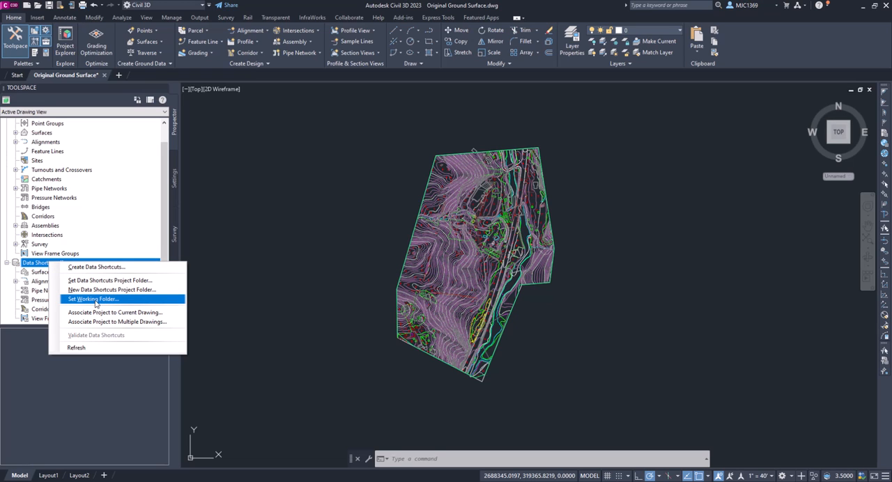
pyautogui.click(92, 299)
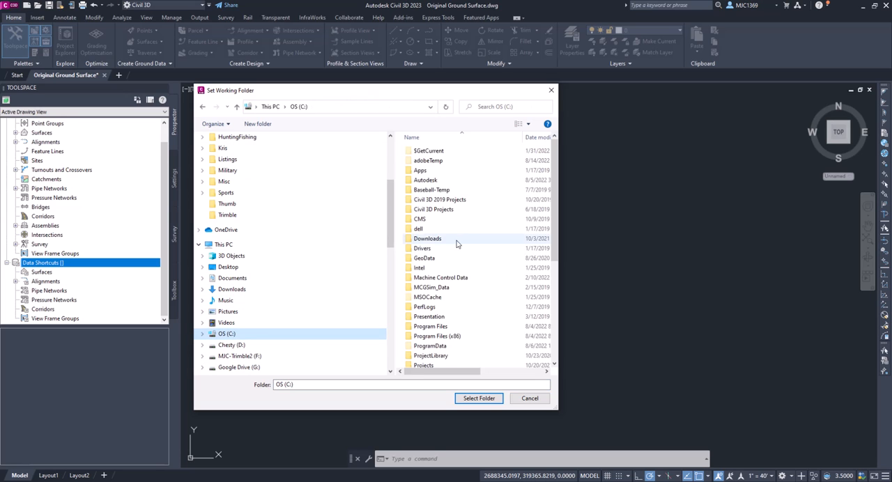
pyautogui.scroll(-3)
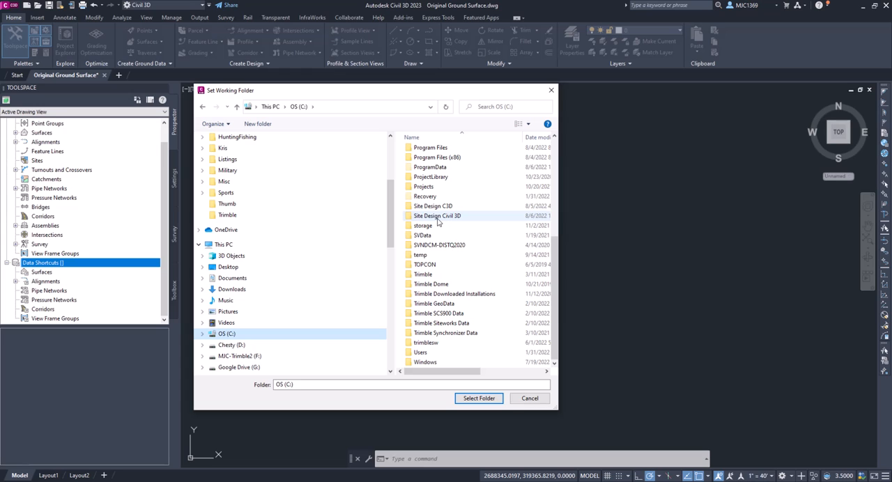
pyautogui.doubleClick(436, 215)
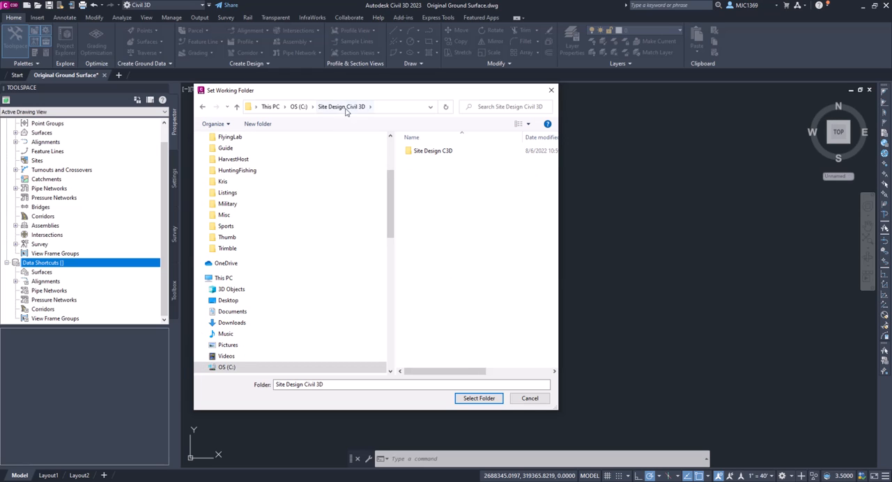
pyautogui.doubleClick(433, 150)
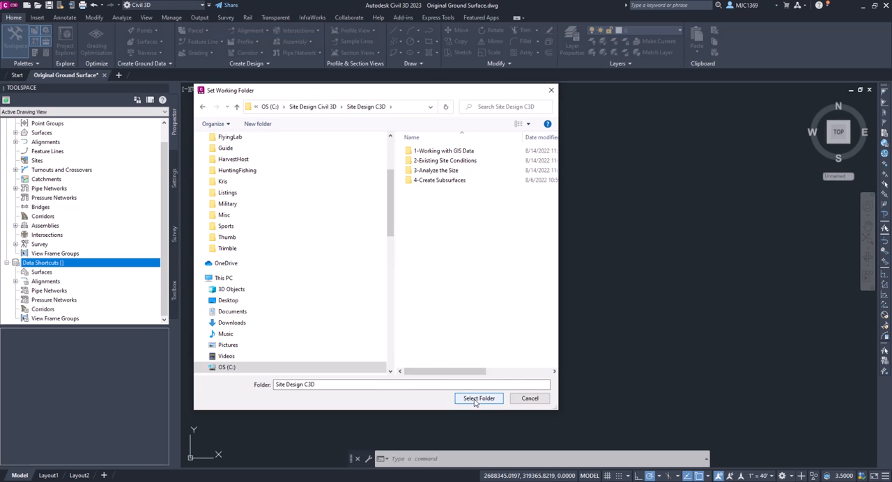
pyautogui.click(478, 398)
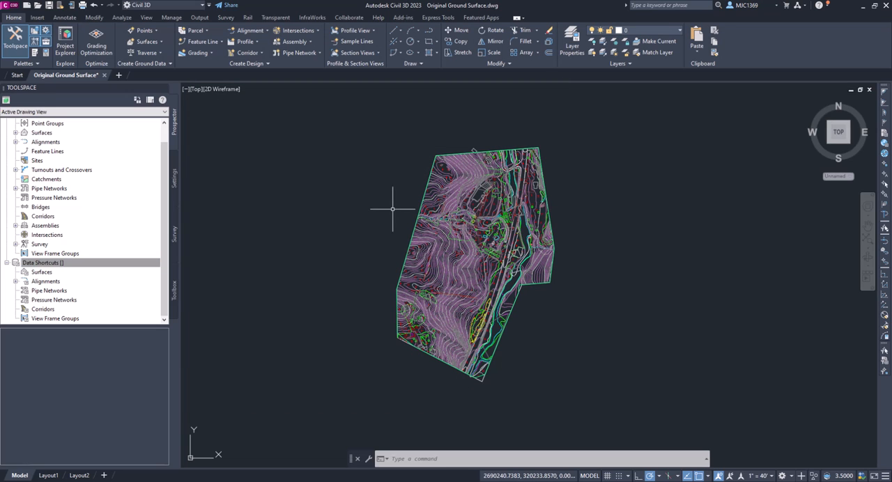
# Bring up the New Data Shortcut Folder dialog from the Data Shortcuts context menu
pyautogui.click(44, 263)
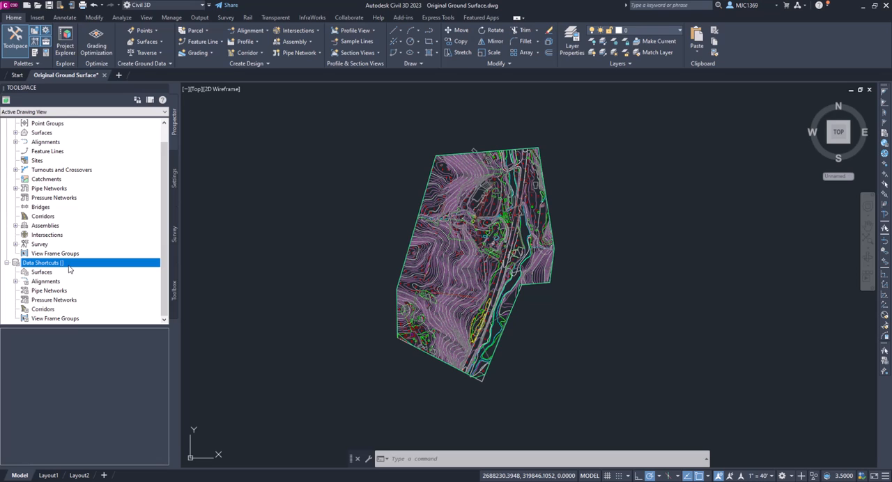
pyautogui.rightClick(44, 262)
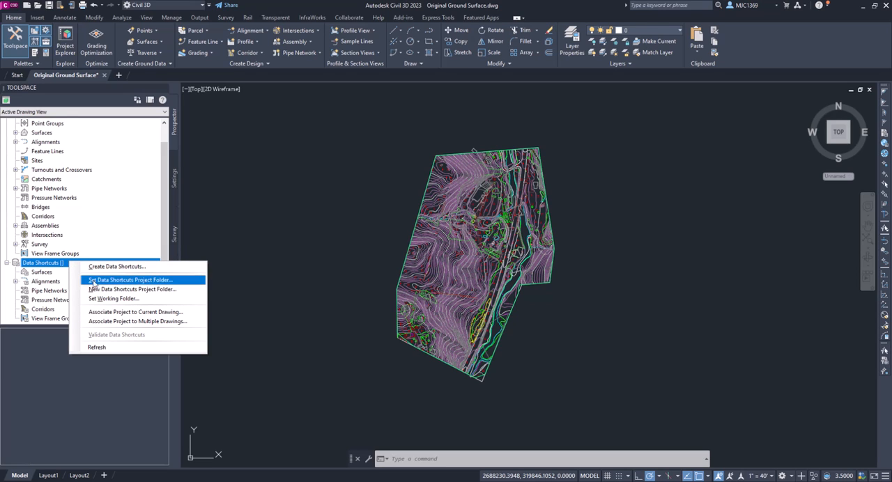
pyautogui.moveTo(132, 289)
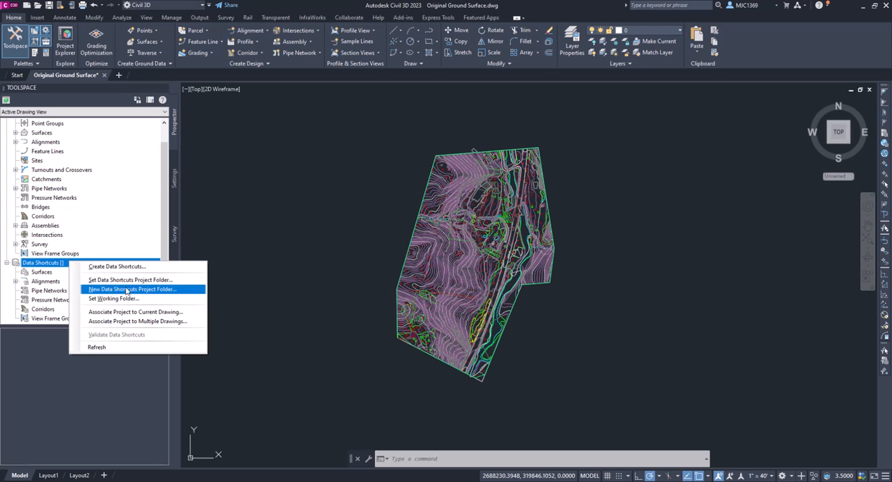
pyautogui.moveTo(116, 266)
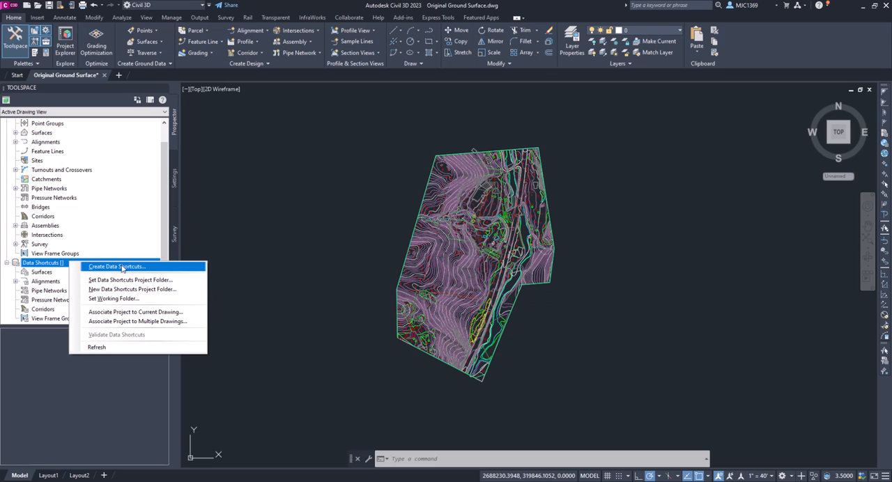
pyautogui.moveTo(132, 289)
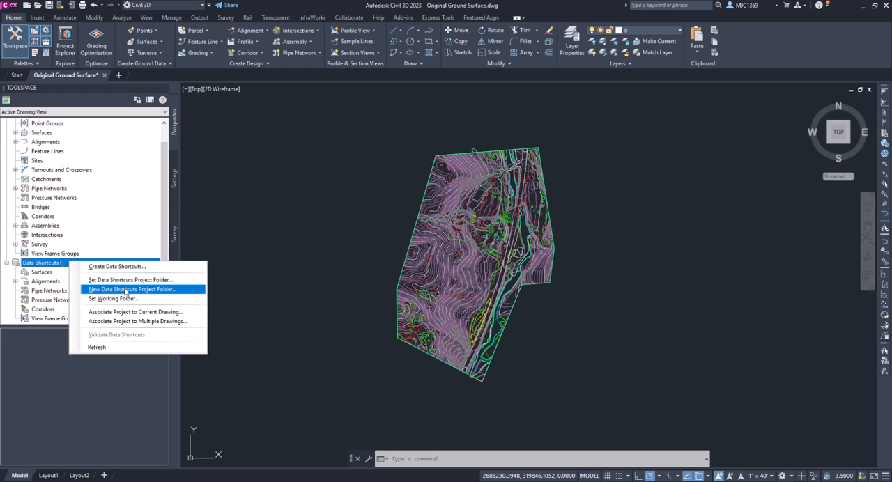
pyautogui.click(132, 289)
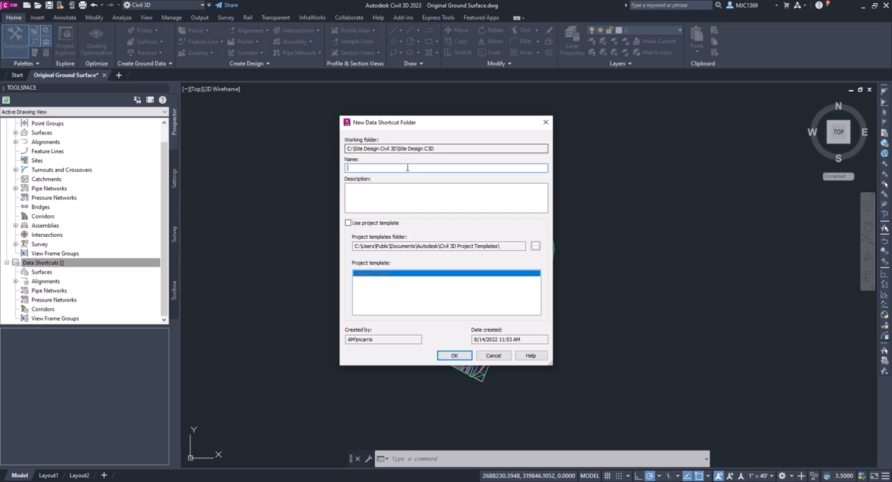
# Name the folder 'Site Design Training', enable the project template, and open the template's folder
pyautogui.write('Si')
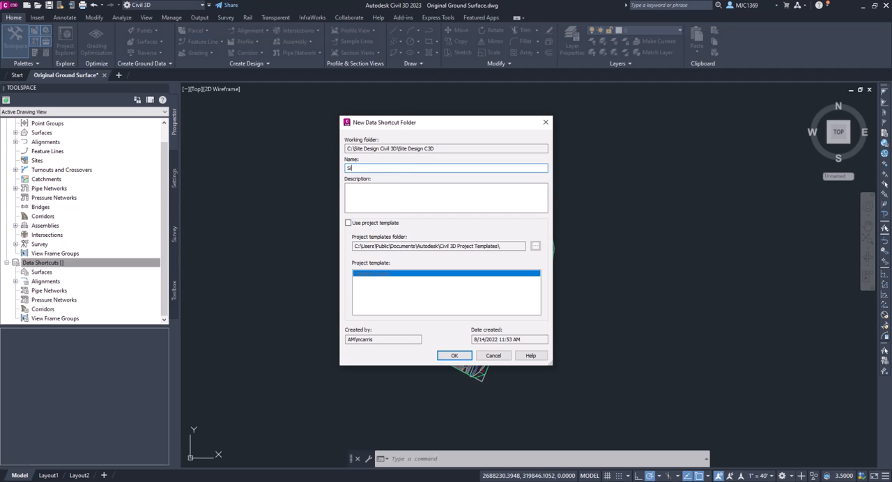
pyautogui.write('Site Design')
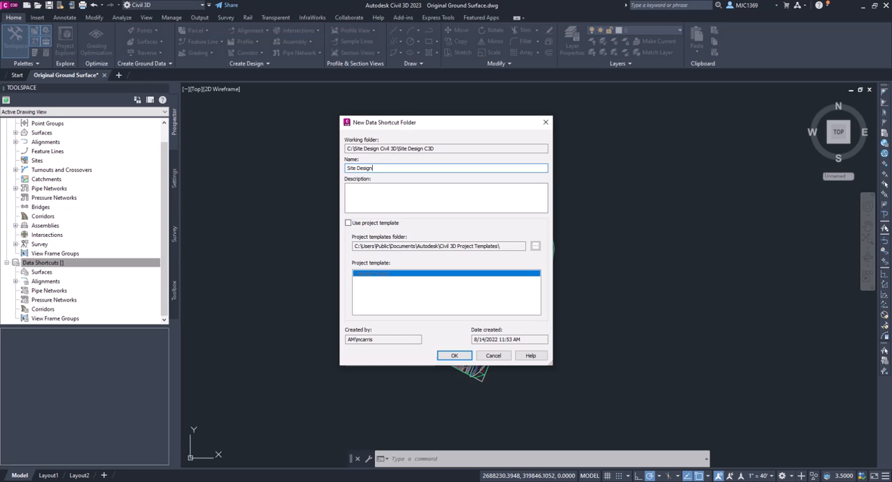
pyautogui.write('Train')
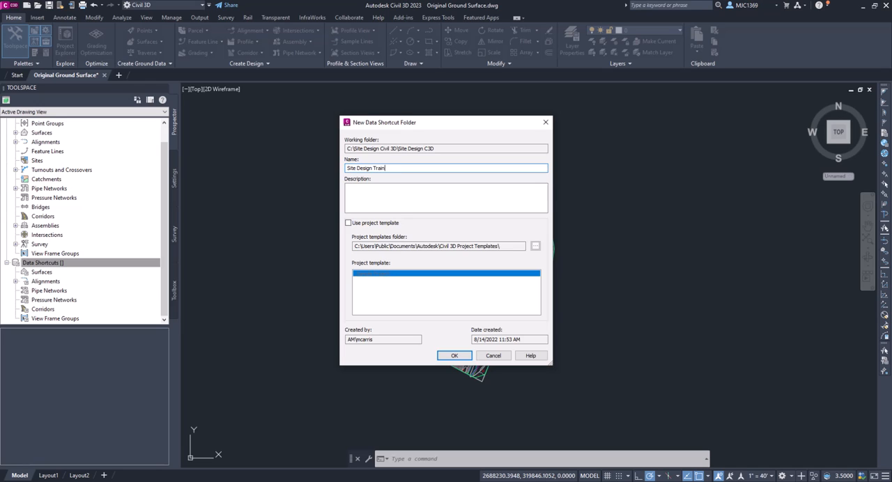
pyautogui.write('ing')
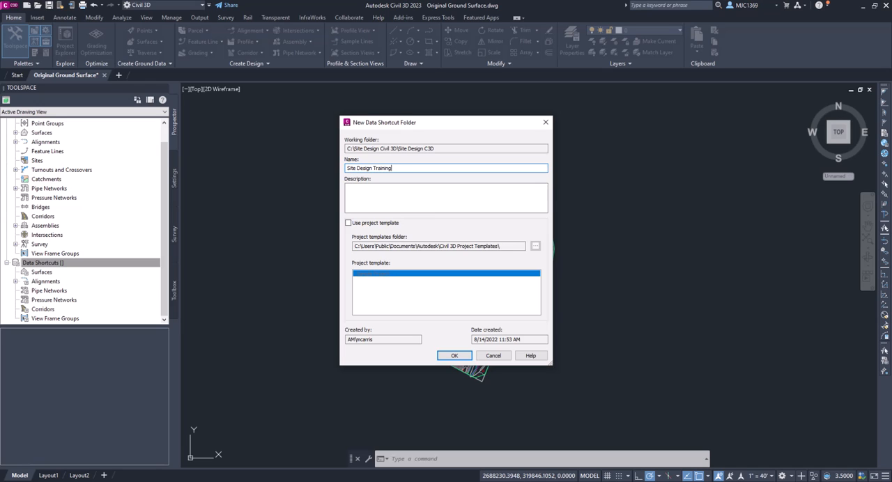
pyautogui.click(446, 197)
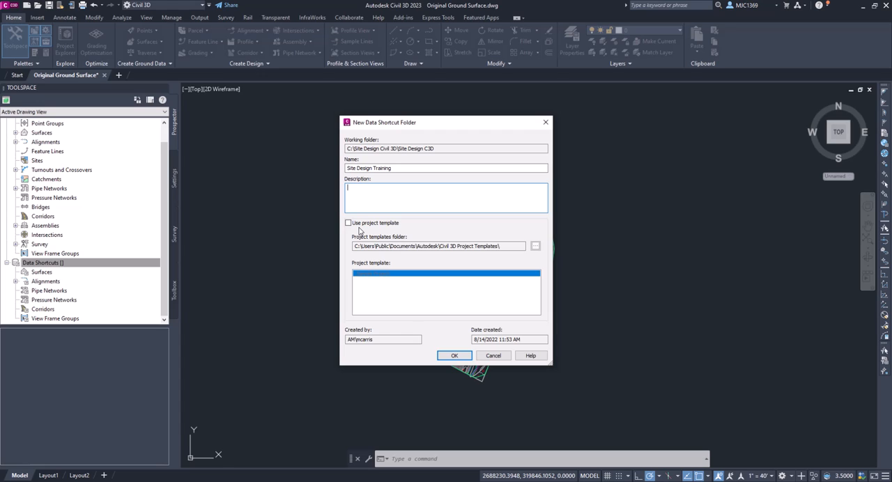
pyautogui.click(348, 222)
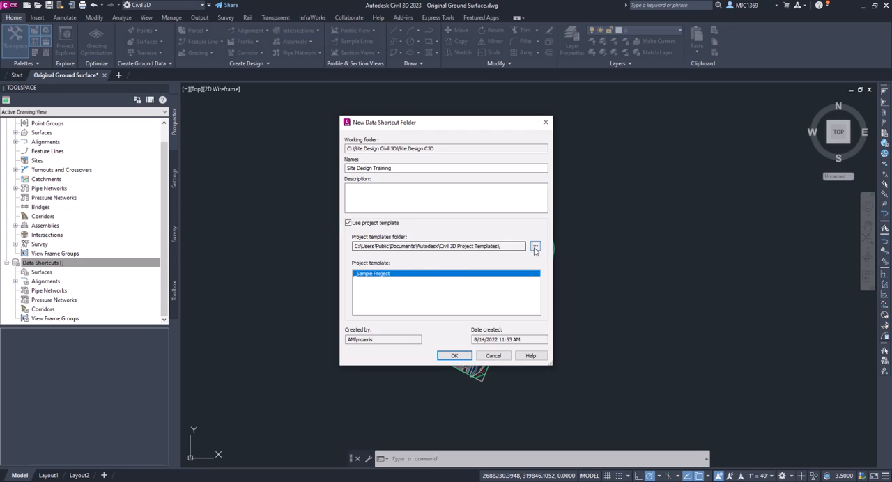
pyautogui.moveTo(523, 272)
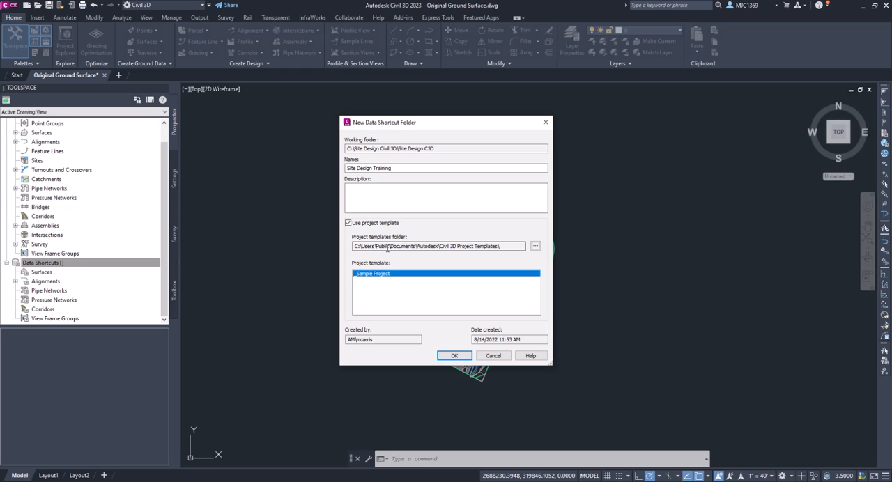
pyautogui.moveTo(470, 249)
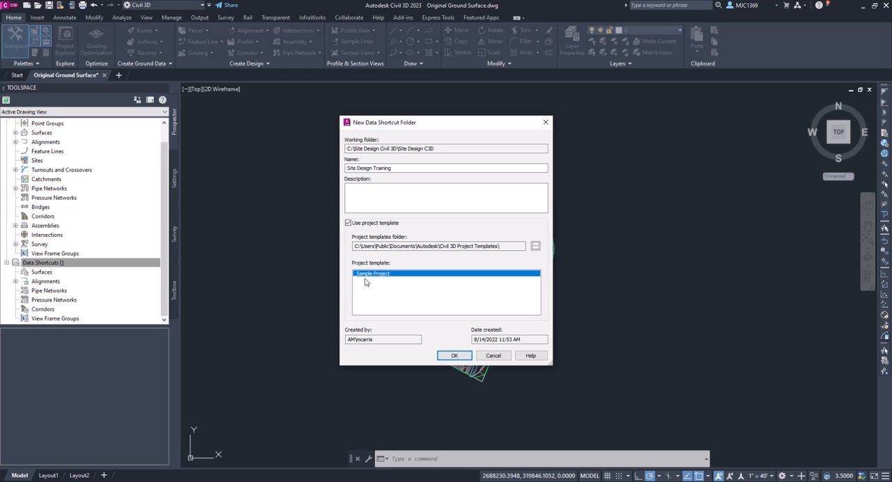
pyautogui.moveTo(380, 282)
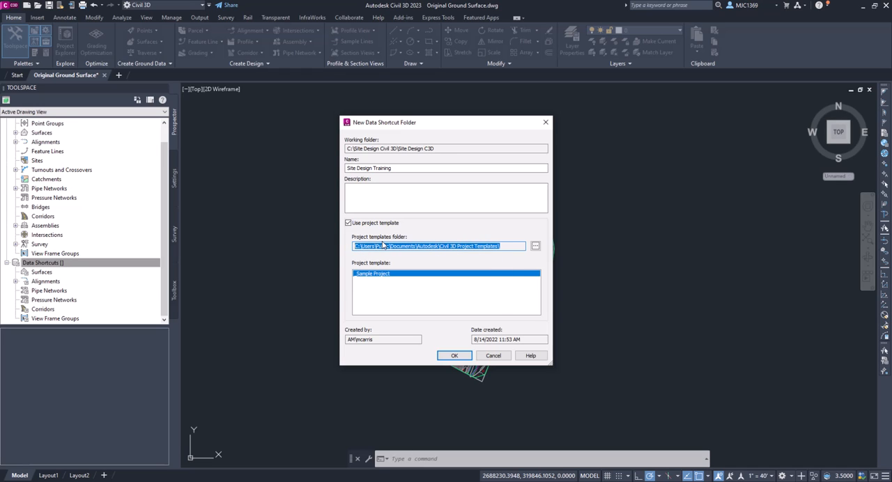
pyautogui.rightClick(432, 246)
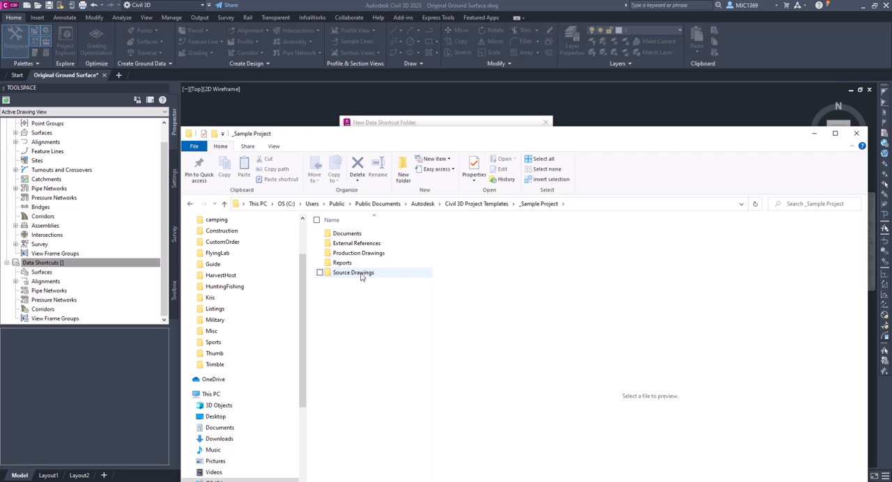
pyautogui.moveTo(353, 273)
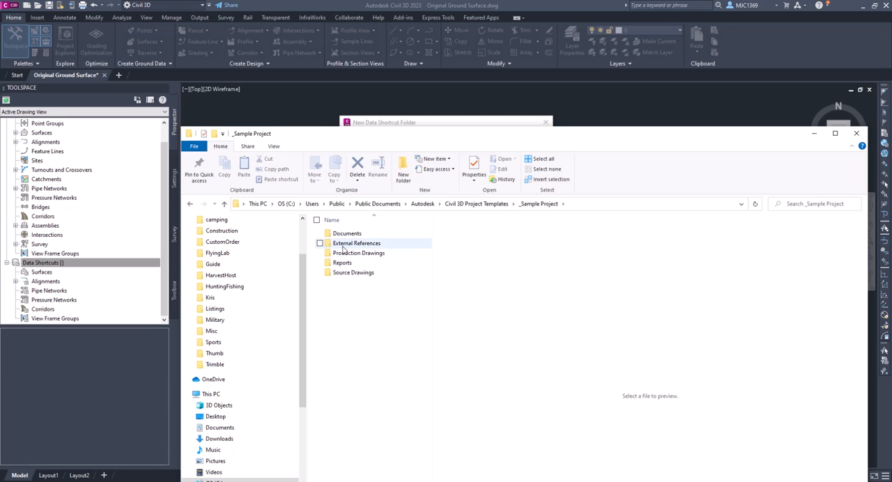
pyautogui.moveTo(341, 271)
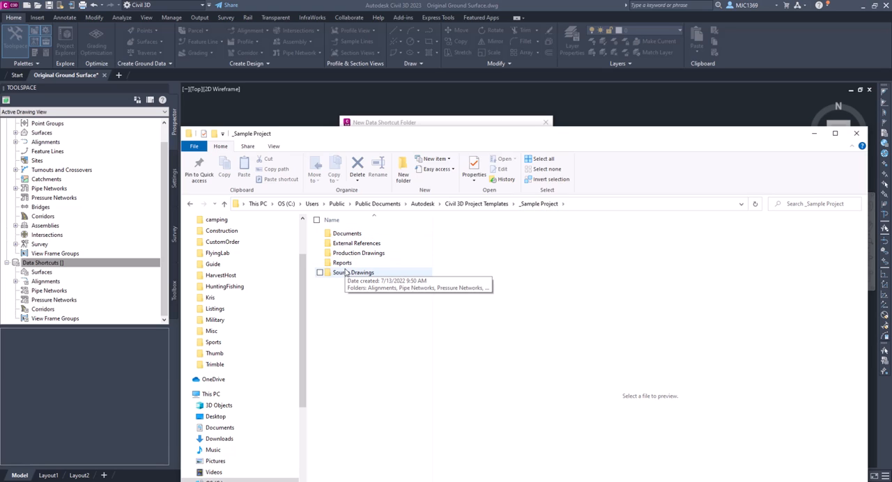
pyautogui.moveTo(857, 133)
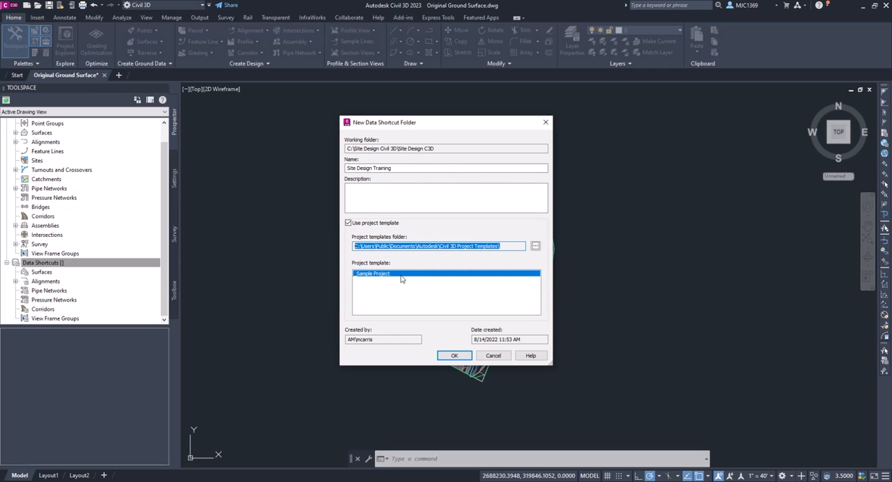
# Re-toggle Use project template and create the Site Design Training shortcut folder
pyautogui.click(347, 223)
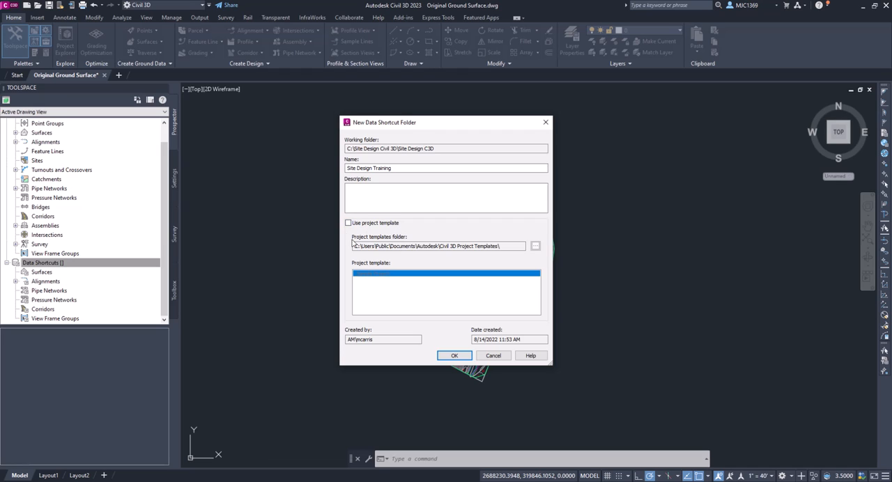
pyautogui.click(348, 223)
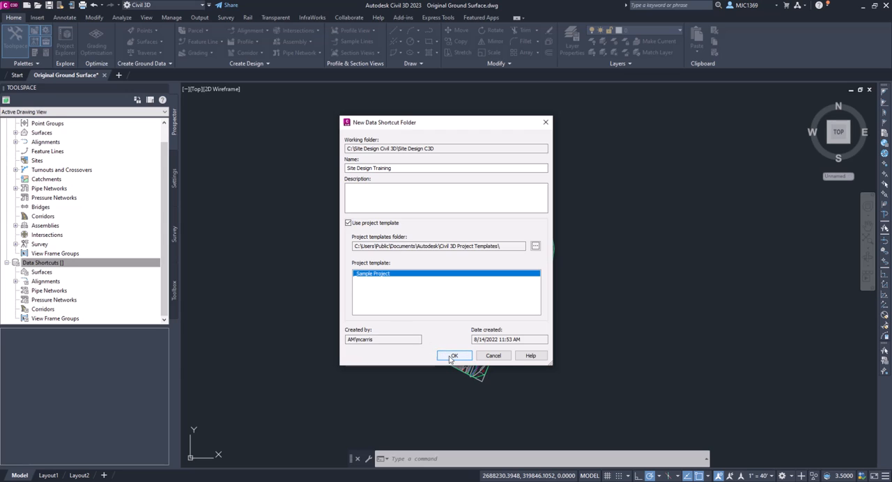
pyautogui.click(453, 355)
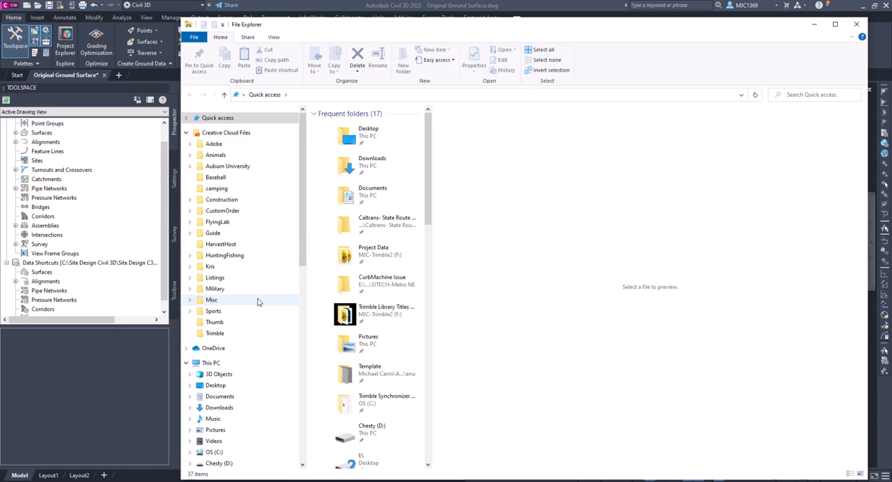
# Browse C: > Site Design Civil 3D > Site Design C3D > Site Design Training > _Shortcuts
pyautogui.click(214, 351)
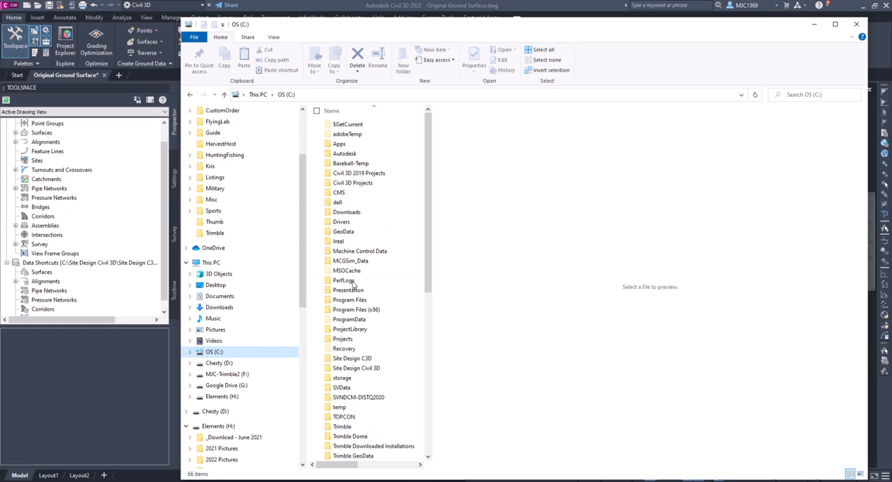
pyautogui.scroll(-3)
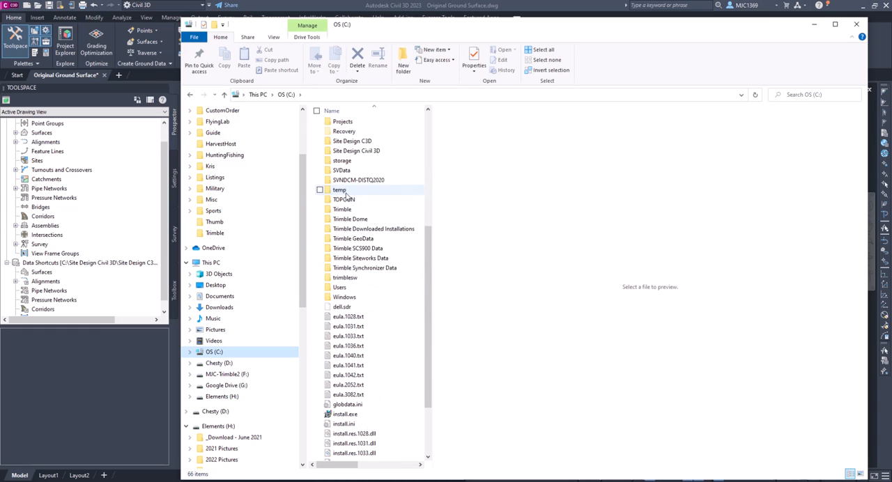
pyautogui.click(356, 150)
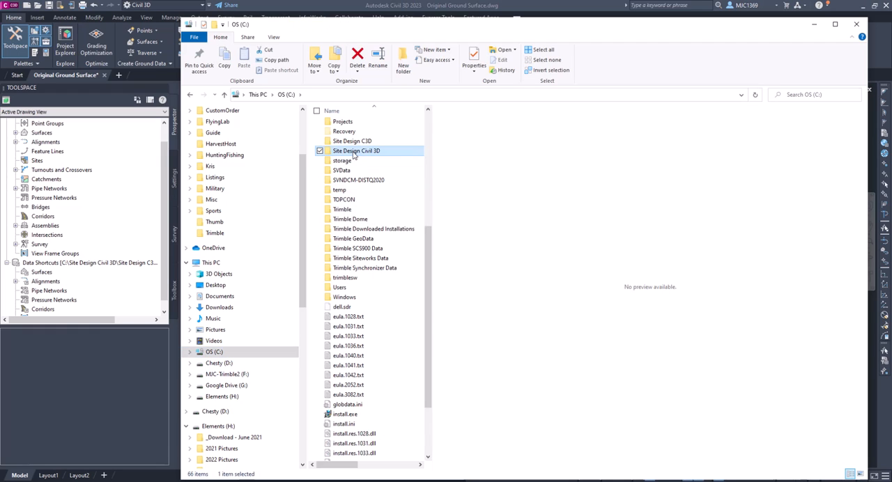
pyautogui.doubleClick(356, 150)
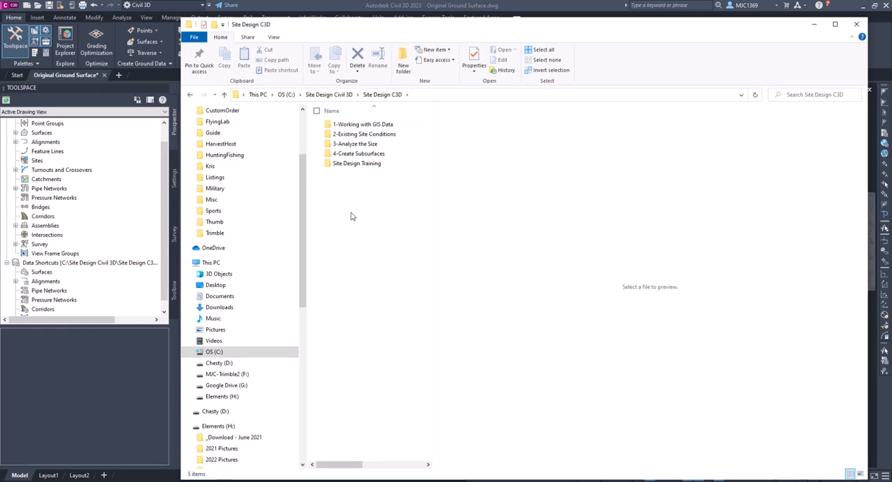
pyautogui.click(356, 163)
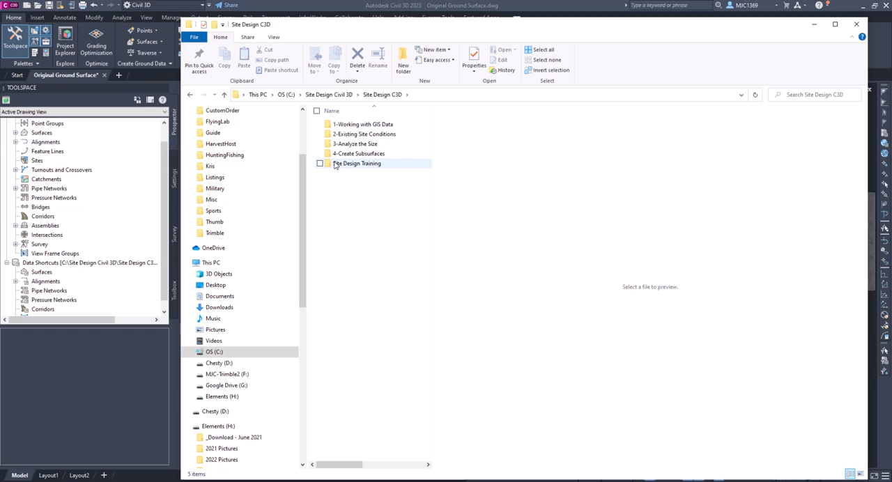
pyautogui.moveTo(356, 163)
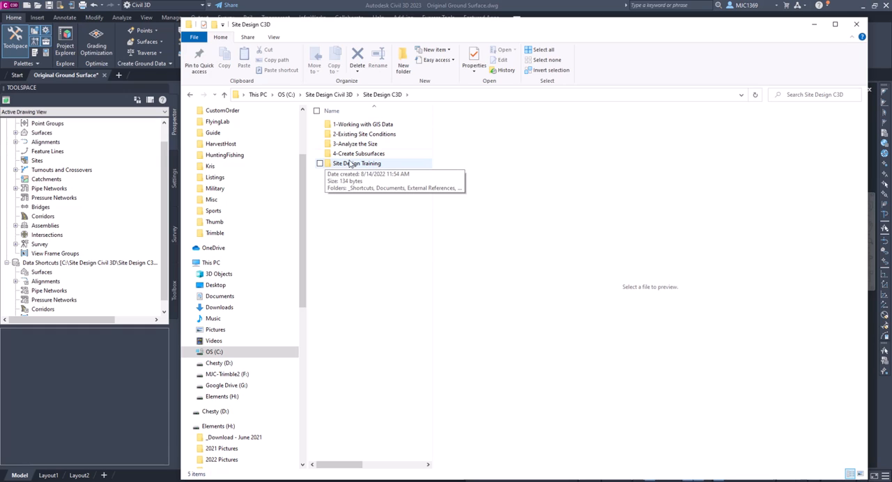
pyautogui.moveTo(356, 163)
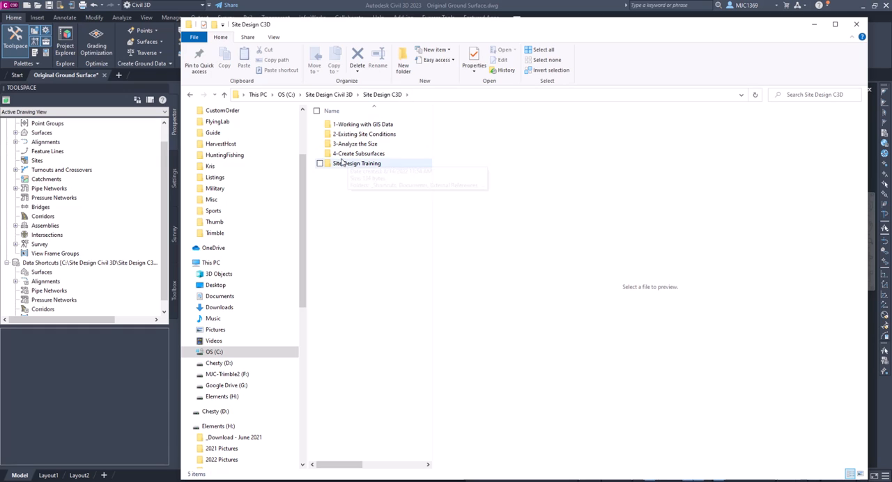
pyautogui.click(356, 163)
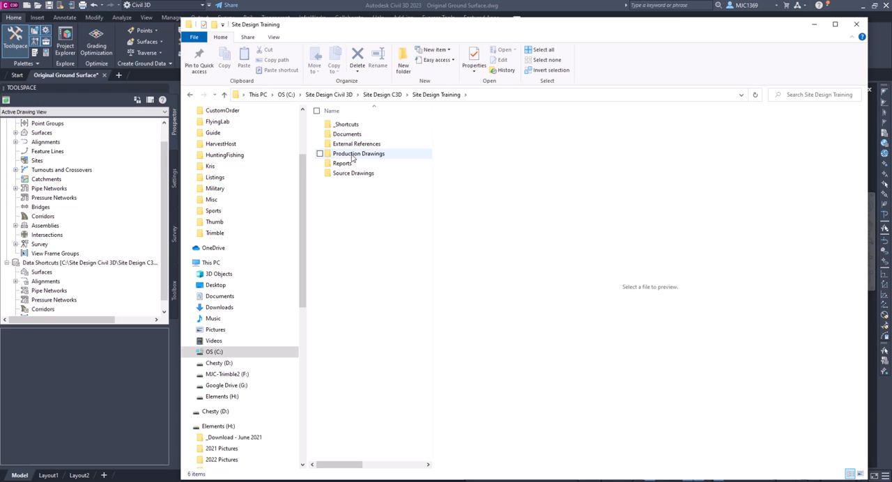
pyautogui.moveTo(347, 134)
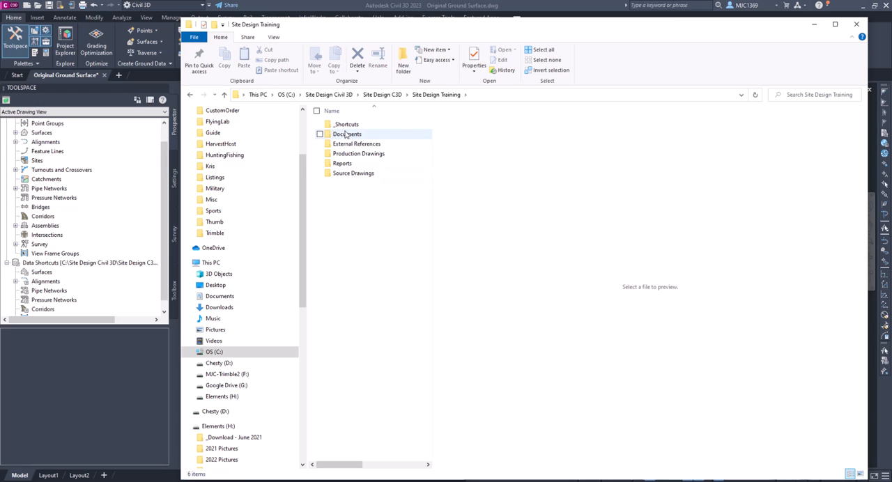
pyautogui.moveTo(346, 124)
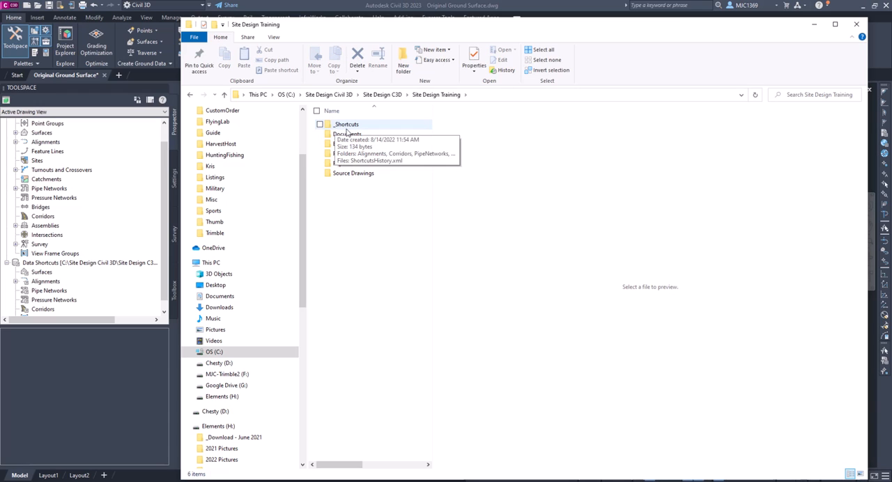
pyautogui.doubleClick(346, 124)
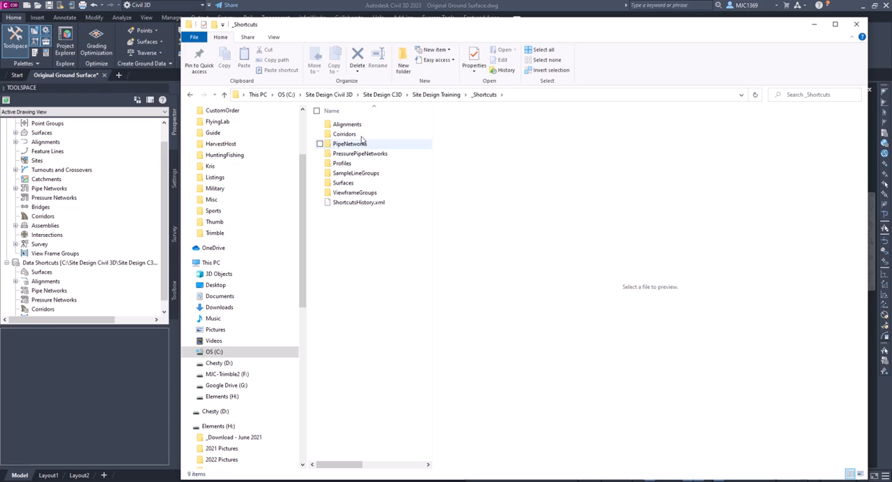
pyautogui.moveTo(380, 143)
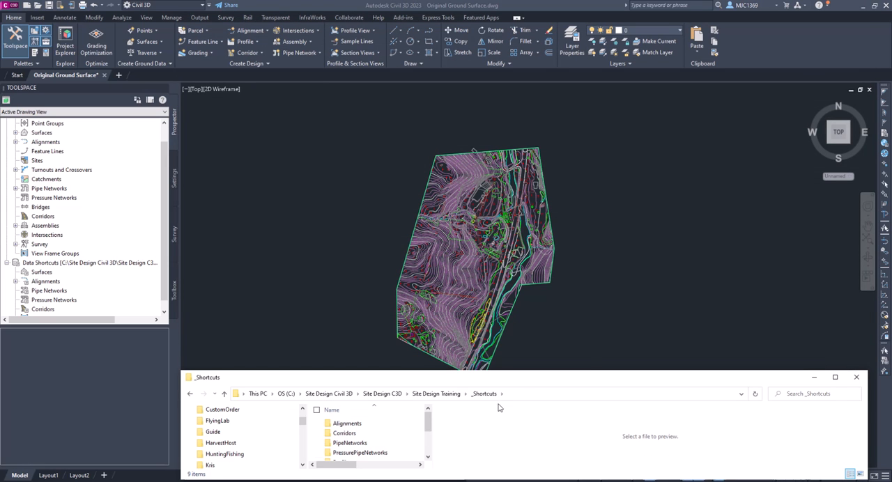
# Close File Explorer and bring up the Data Shortcuts context menu in Prospector
pyautogui.click(856, 377)
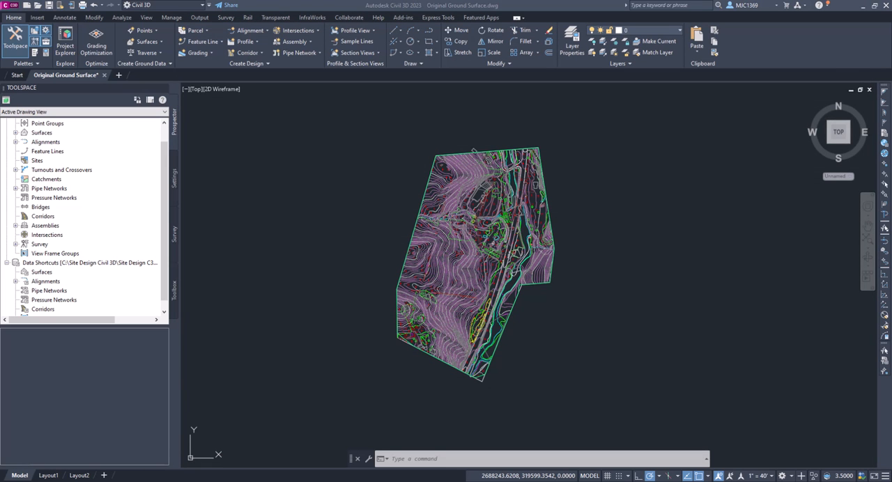
pyautogui.moveTo(65, 280)
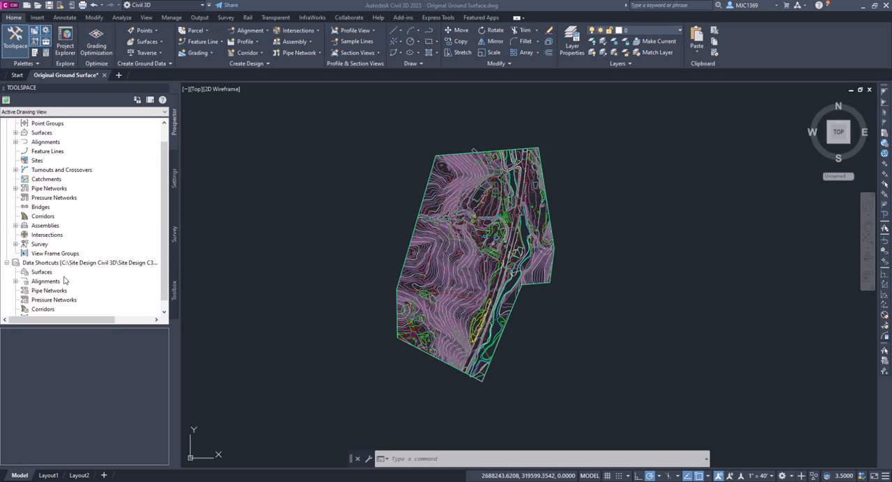
pyautogui.rightClick(41, 272)
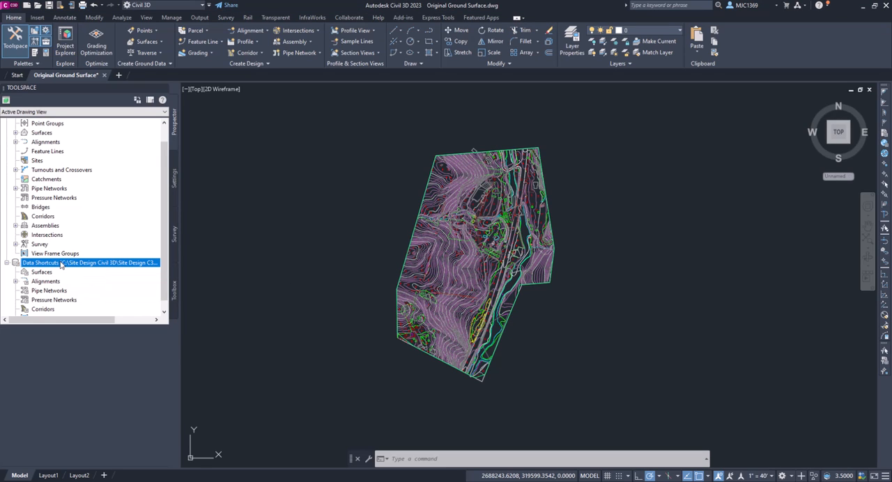
pyautogui.rightClick(42, 263)
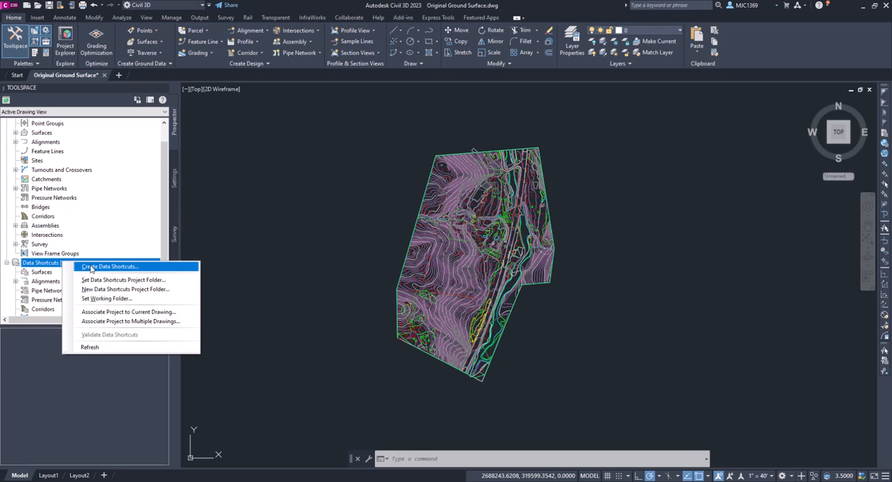
pyautogui.moveTo(109, 266)
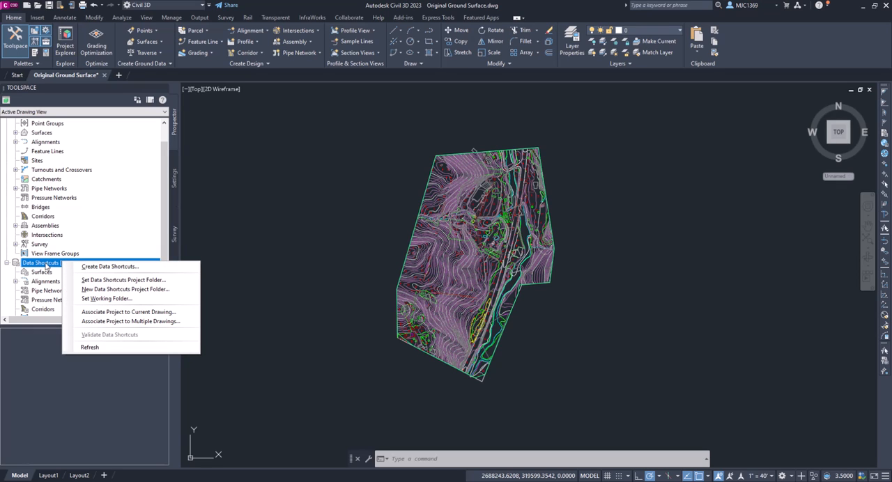
pyautogui.moveTo(109, 266)
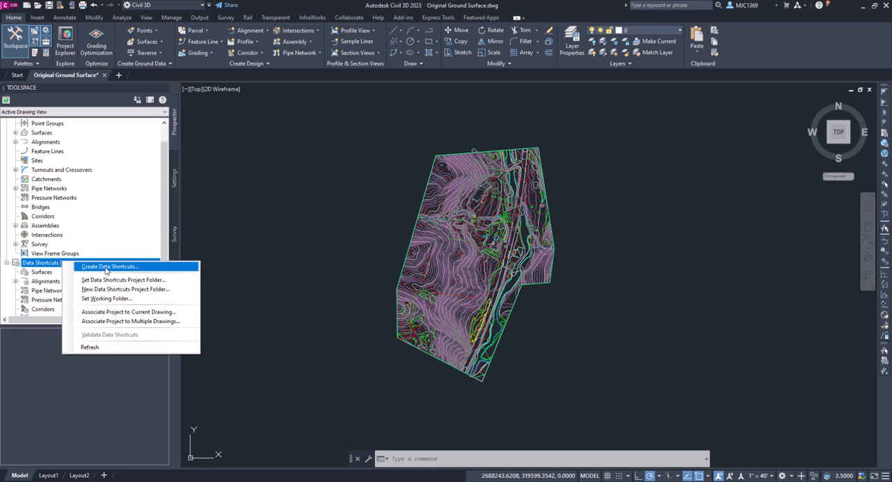
# Create a data shortcut for the Original Ground1 surface
pyautogui.click(109, 266)
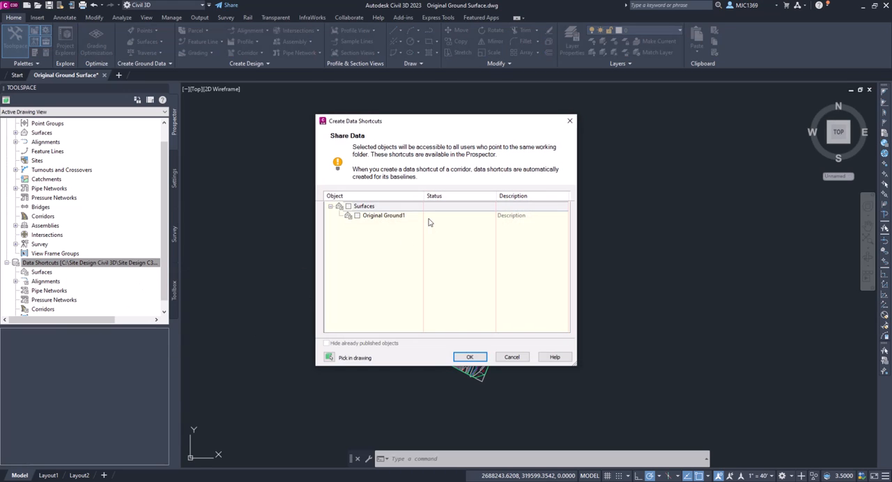
pyautogui.moveTo(394, 182)
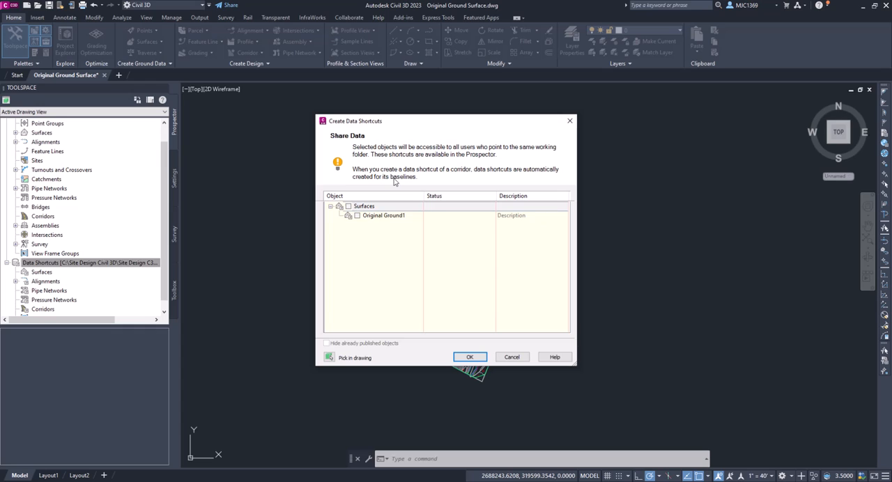
pyautogui.moveTo(376, 207)
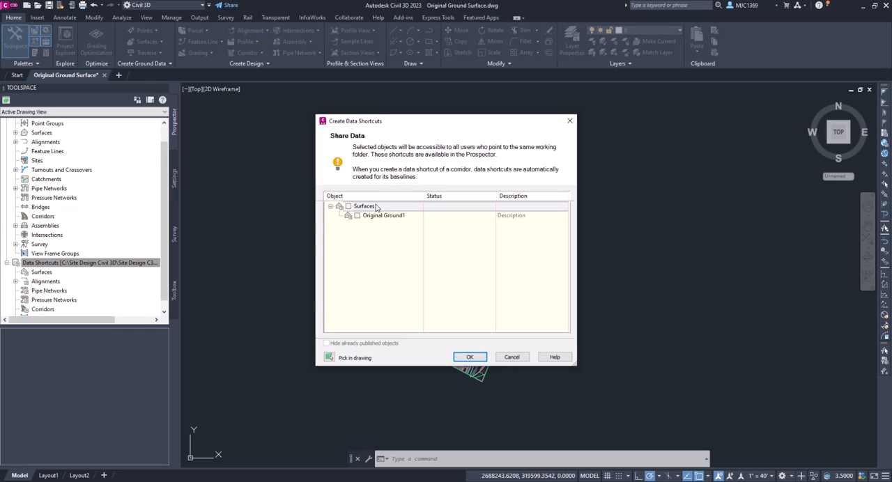
pyautogui.moveTo(347, 228)
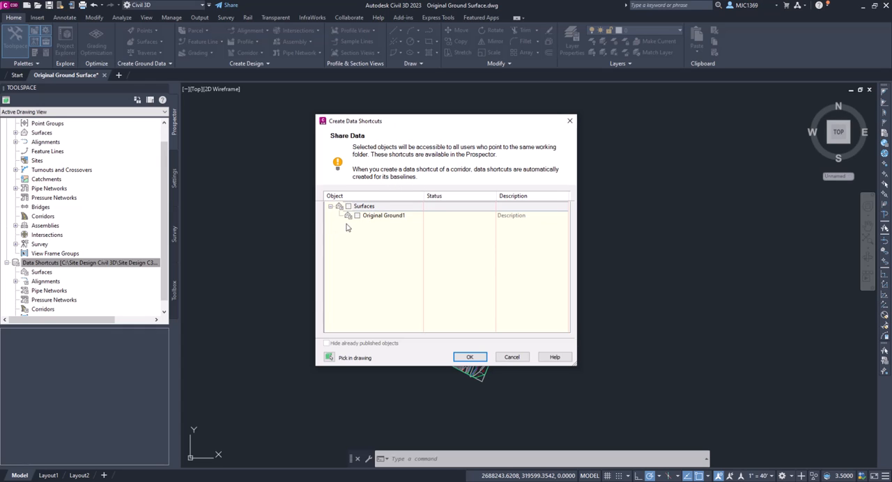
pyautogui.moveTo(395, 222)
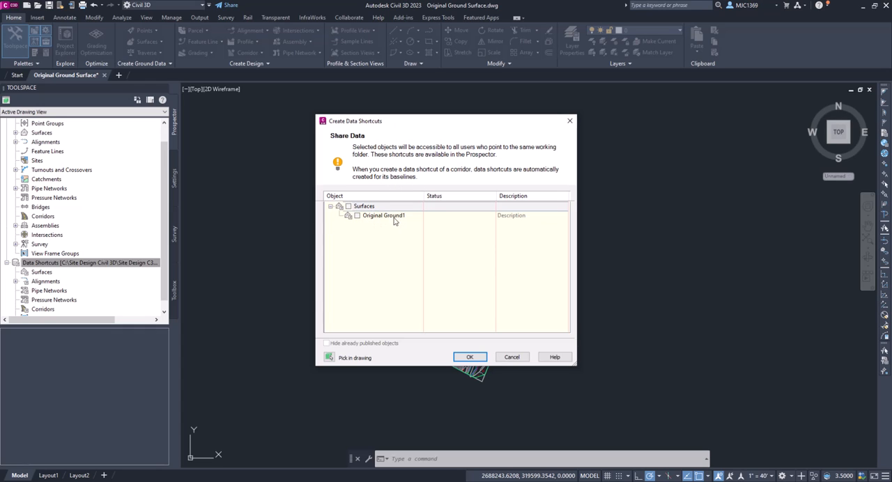
pyautogui.click(357, 215)
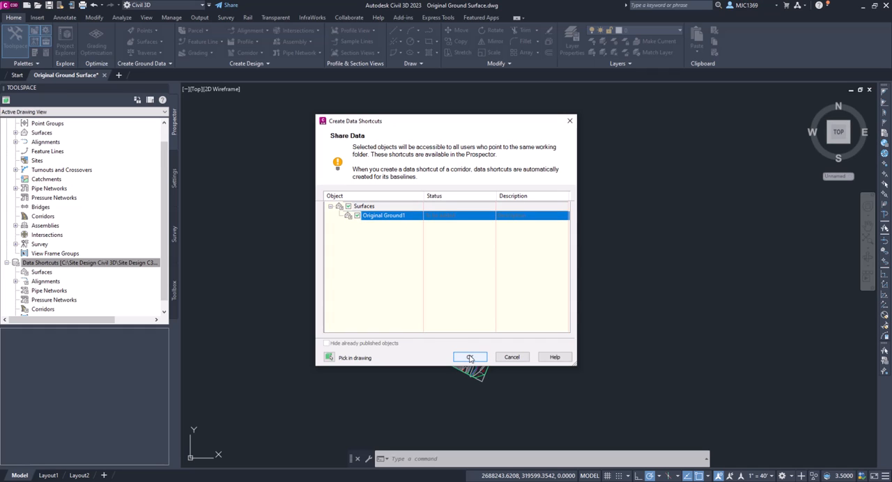
pyautogui.click(470, 357)
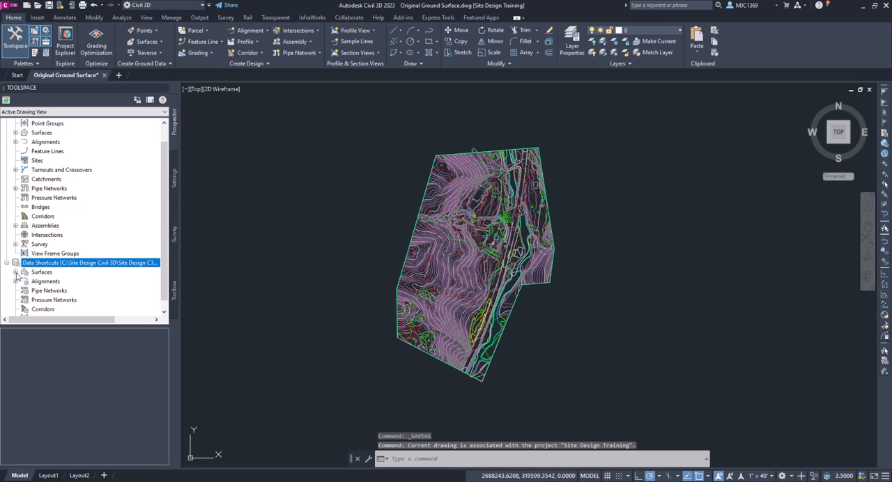
# Expand Data Shortcuts > Surfaces in Prospector to confirm Original Ground1 is listed
pyautogui.click(16, 271)
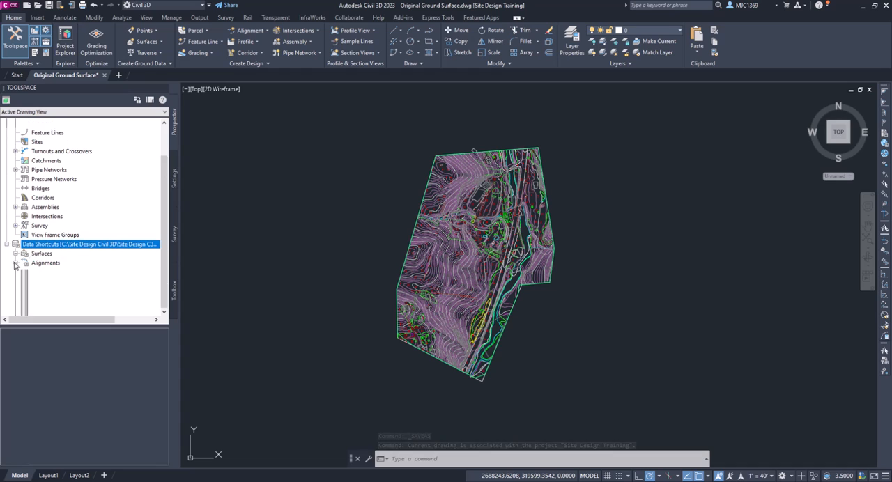
pyautogui.click(16, 253)
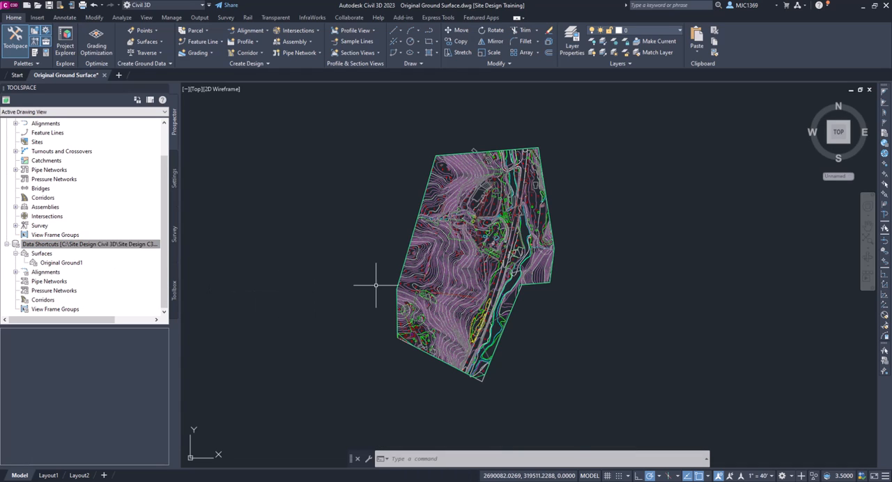
pyautogui.moveTo(481, 223)
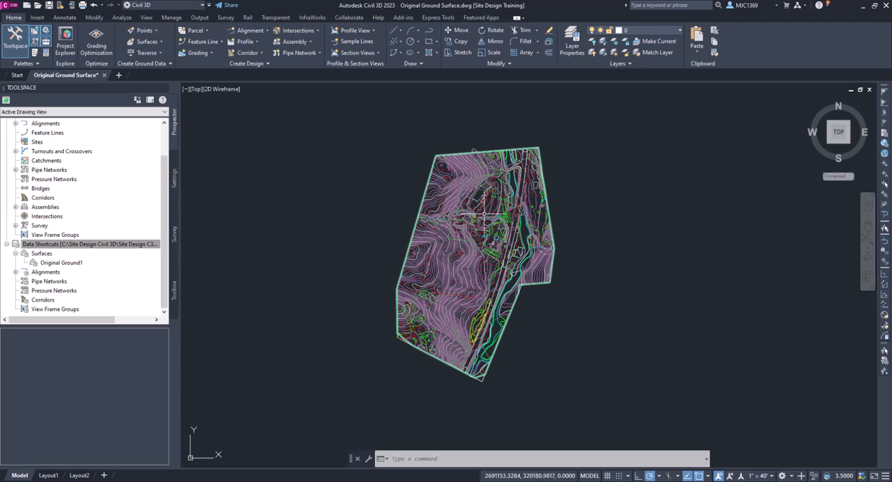
pyautogui.moveTo(481, 275)
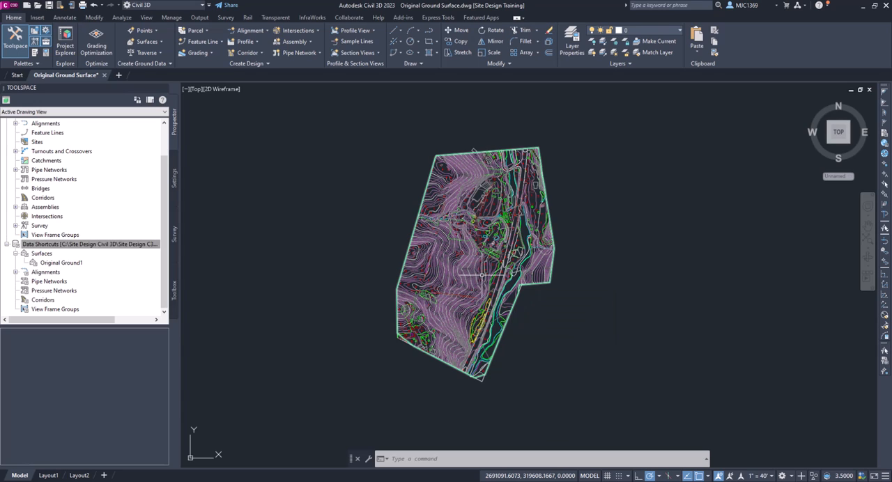
pyautogui.moveTo(507, 244)
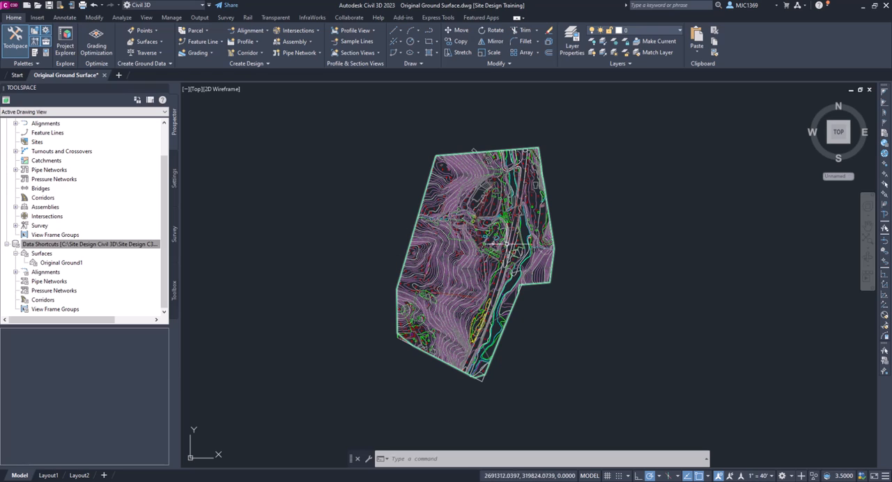
pyautogui.moveTo(468, 195)
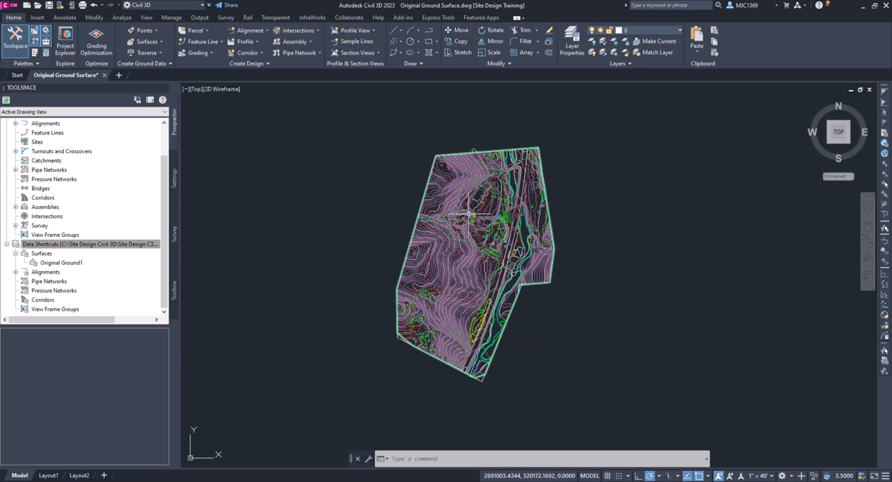
pyautogui.moveTo(453, 278)
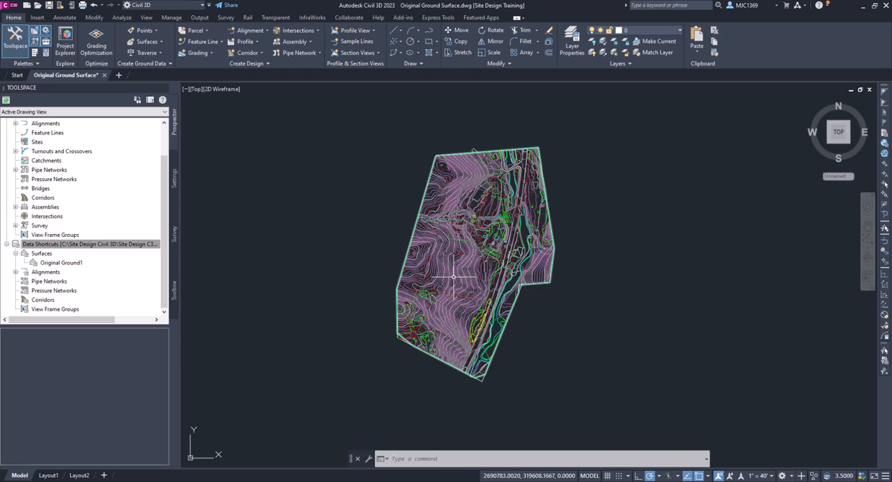
pyautogui.moveTo(470, 272)
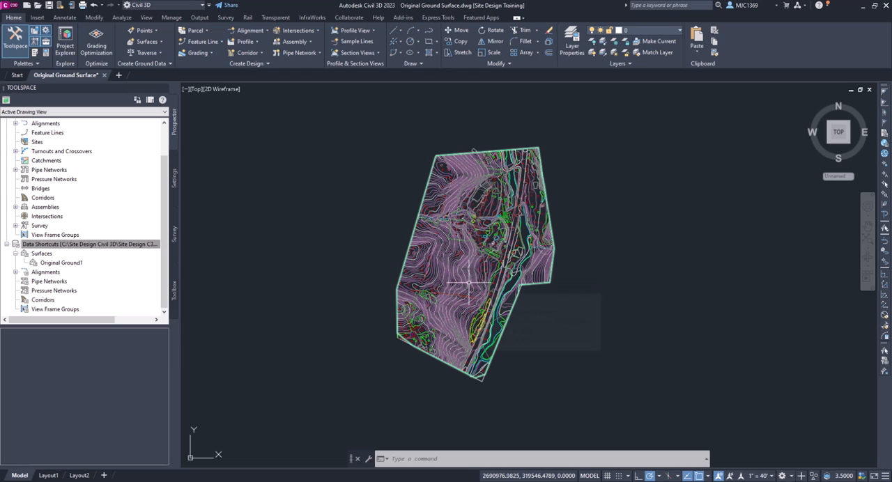
pyautogui.moveTo(425, 310)
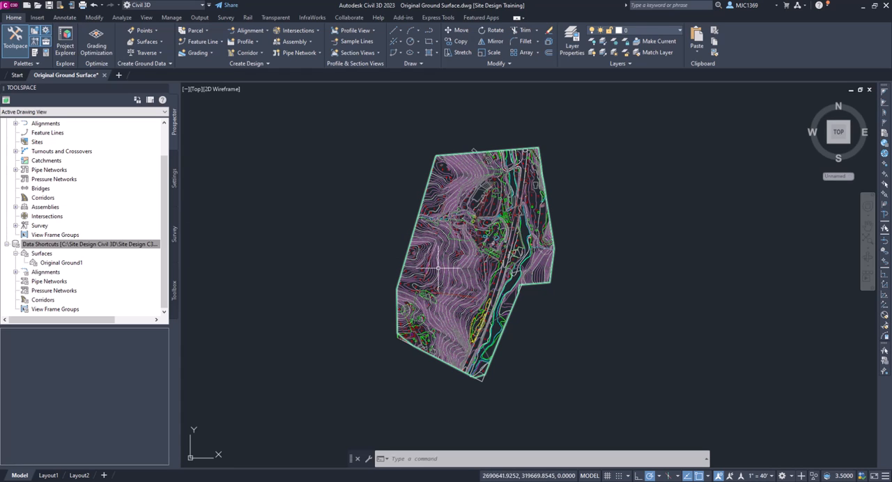
pyautogui.moveTo(438, 291)
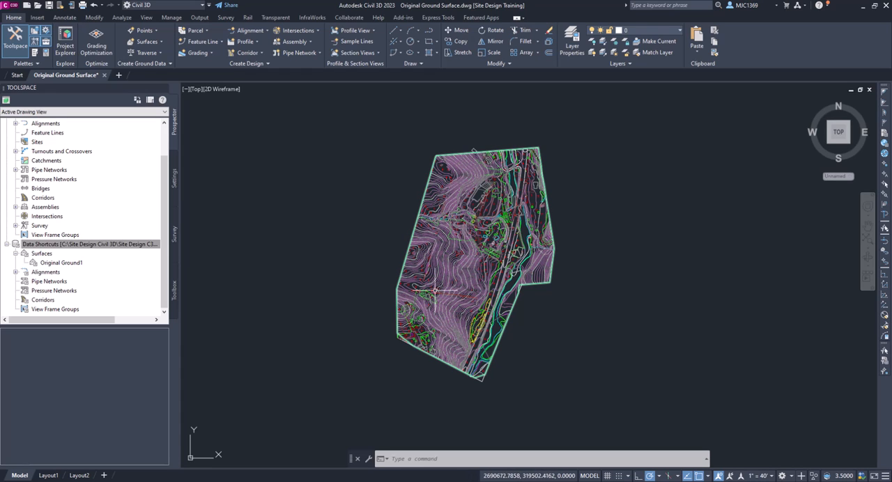
pyautogui.moveTo(434, 291)
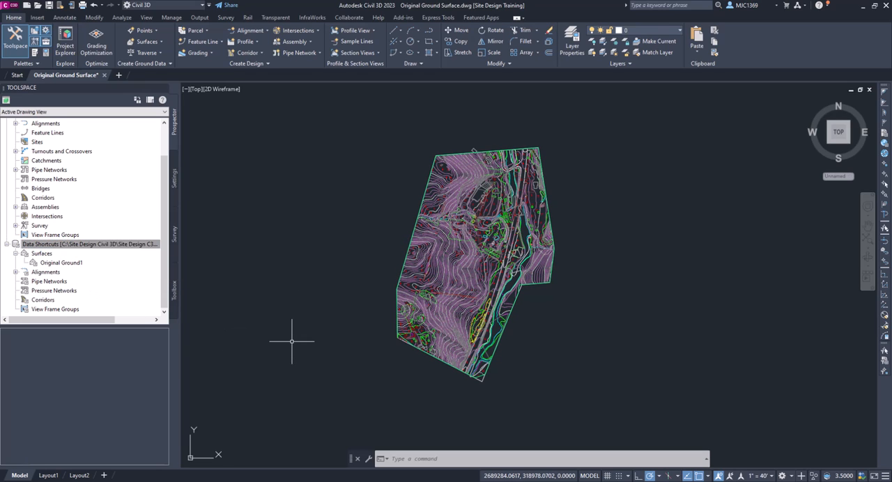
pyautogui.moveTo(307, 341)
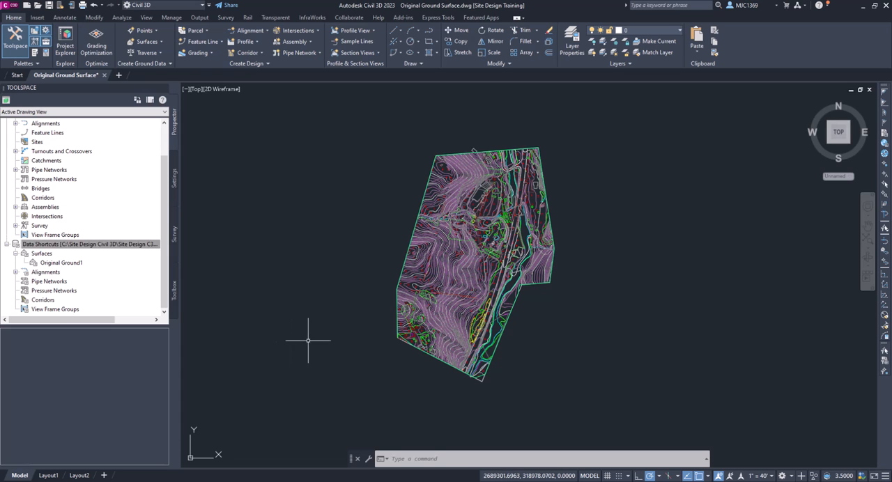
pyautogui.moveTo(450, 284)
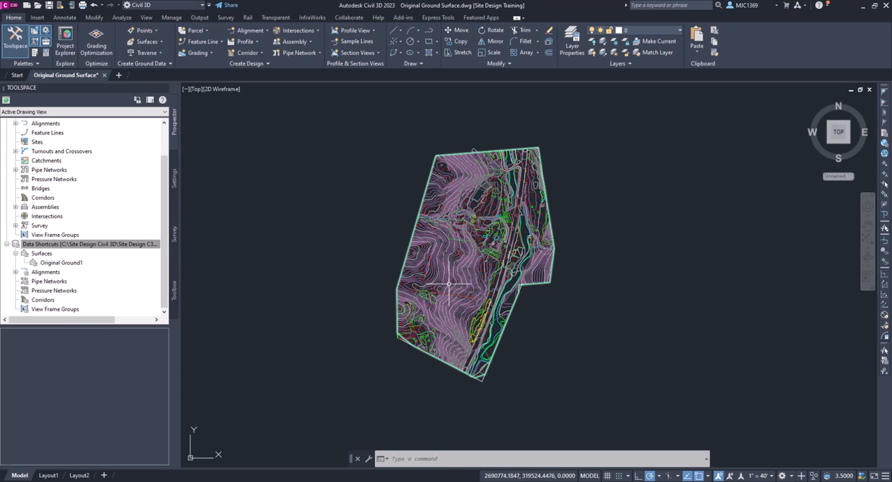
pyautogui.moveTo(450, 284)
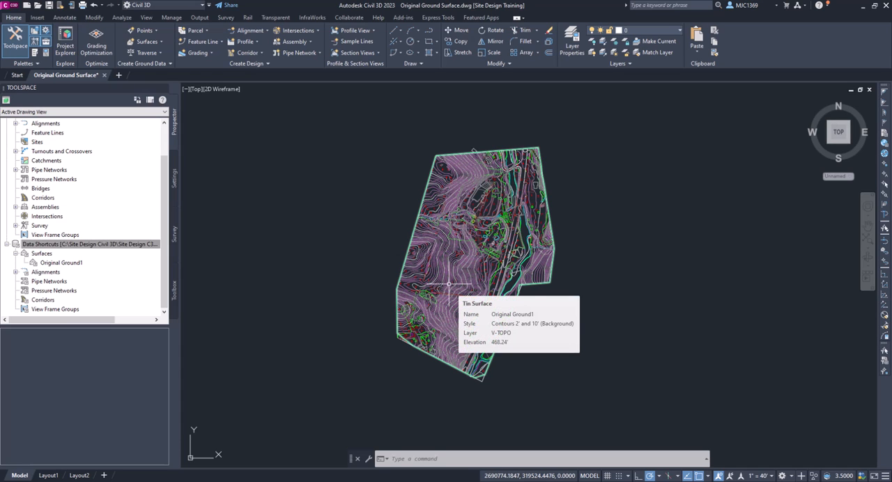